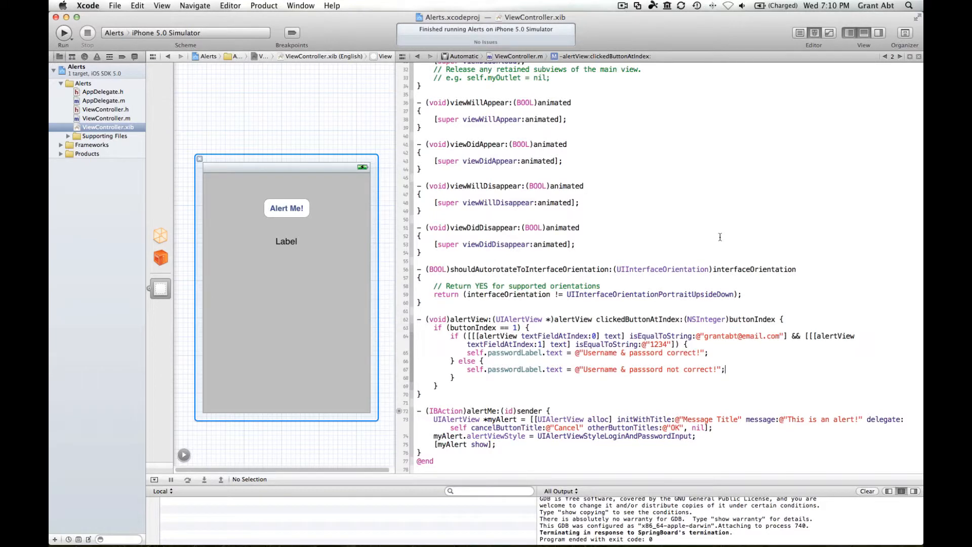
- Place a Round Rect Button below the Label and title it 'Action Sheet'
{"action": "left_click", "coordinate": [879, 32]}
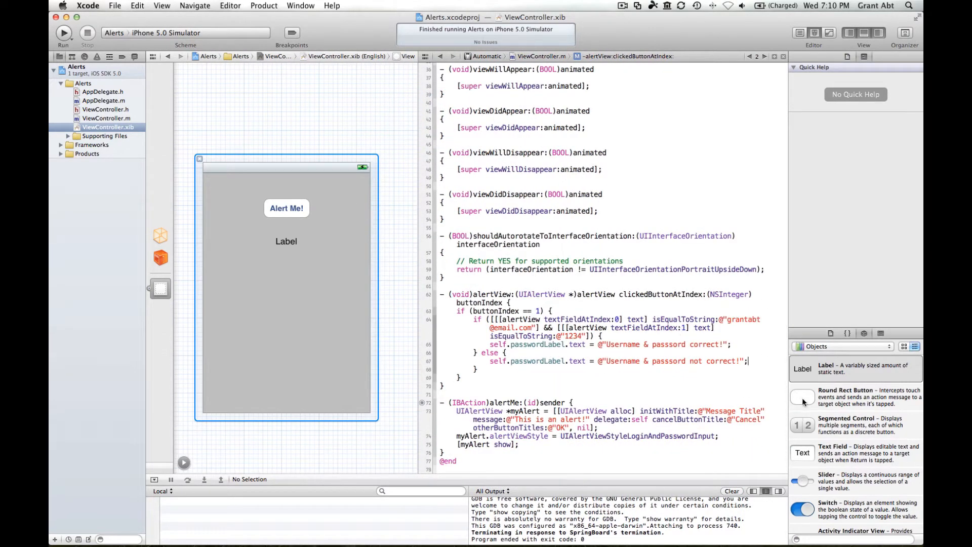
{"action": "left_click_drag", "start_coordinate": [802, 397], "coordinate": [285, 269]}
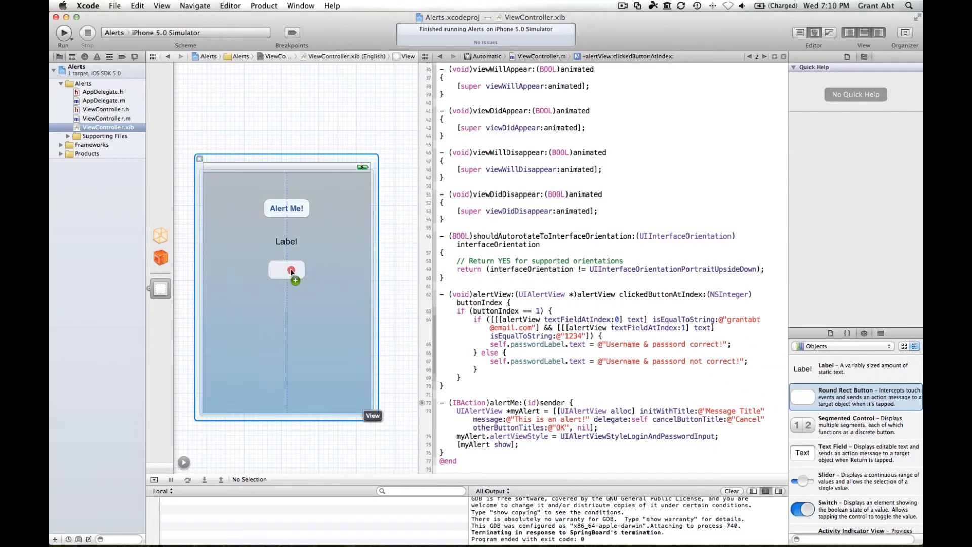
{"action": "left_click", "coordinate": [287, 271]}
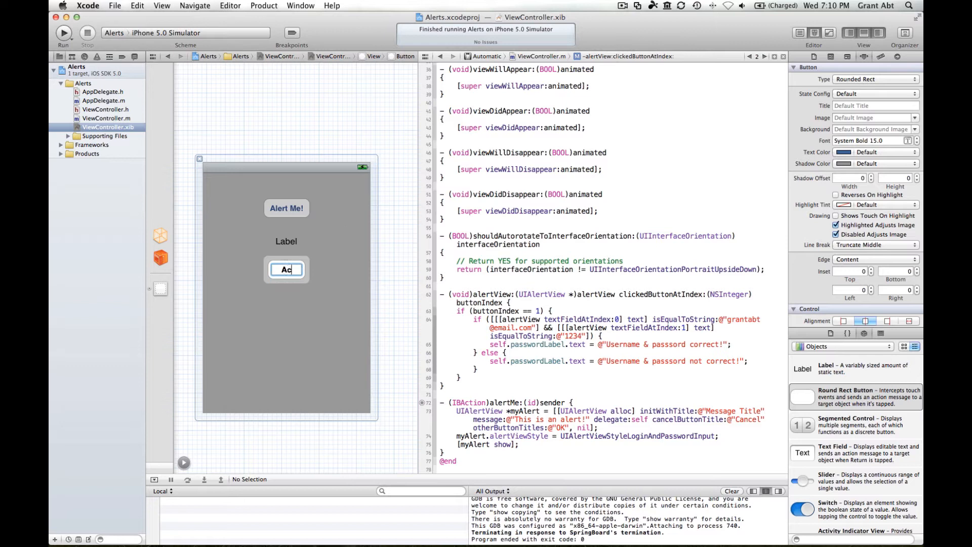
{"action": "type", "text": "Action Sheet"}
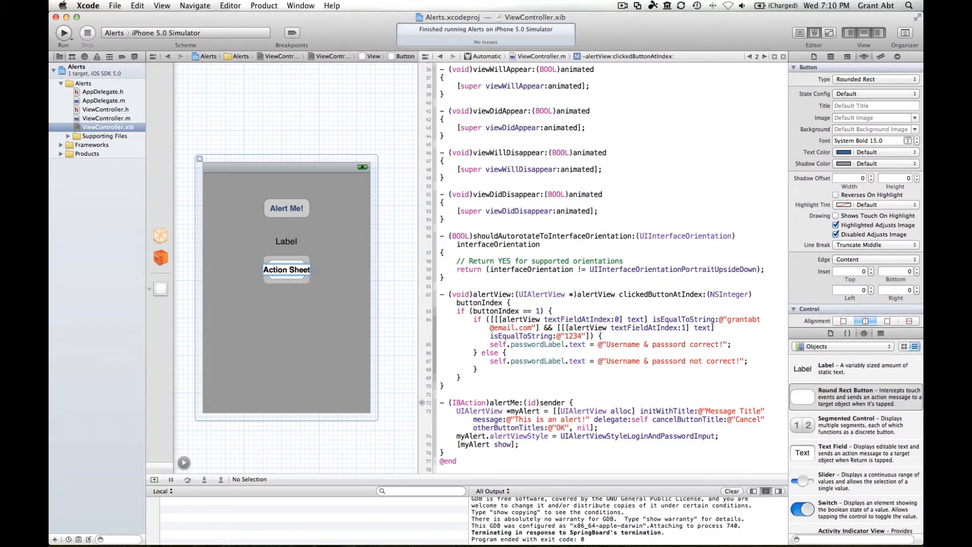
{"action": "left_click", "coordinate": [287, 268]}
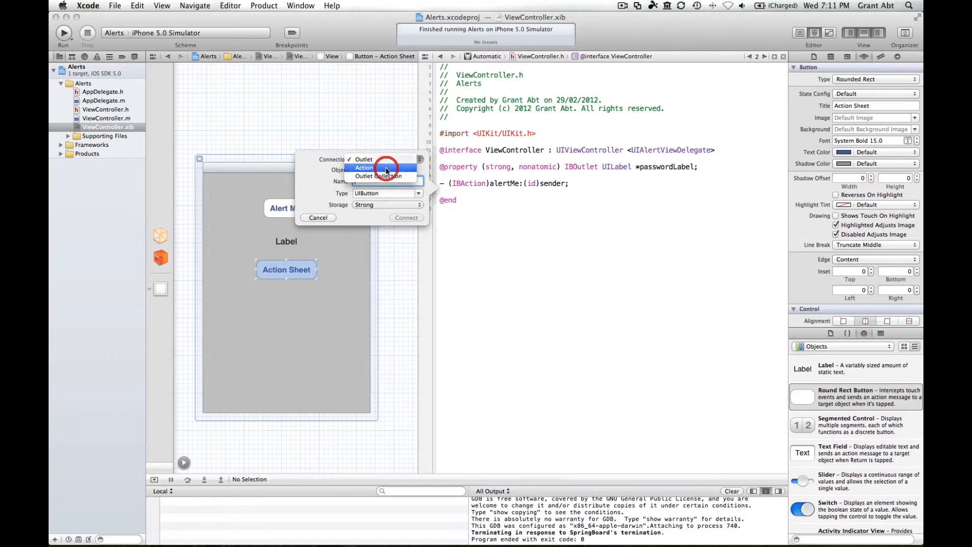
- Connect the Action Sheet button to a new action named actionSheet in ViewController.h
{"action": "left_click", "coordinate": [364, 167]}
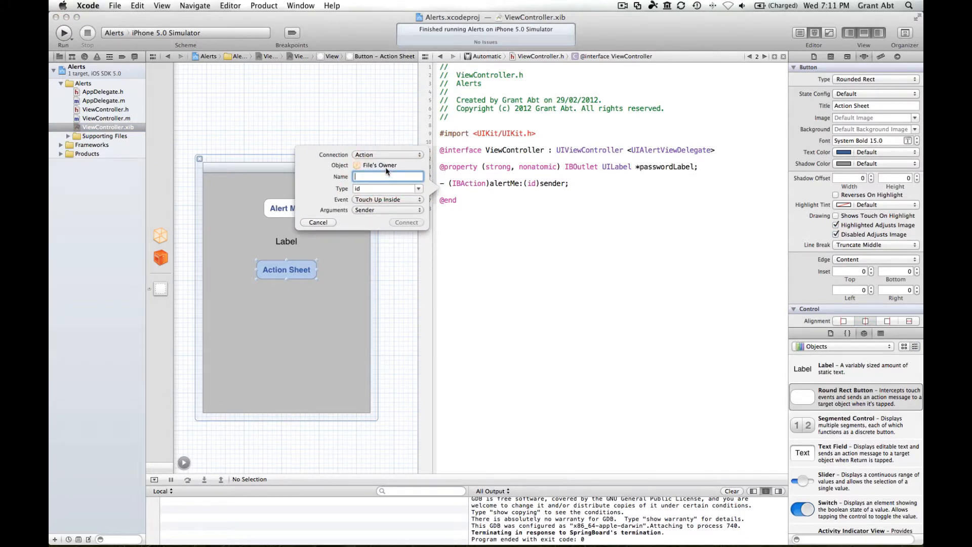
{"action": "type", "text": "ad"}
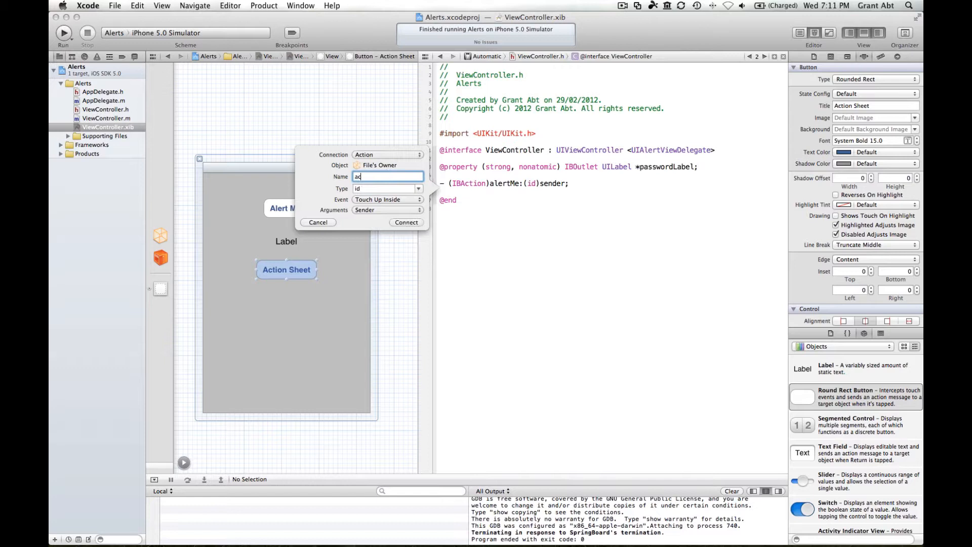
{"action": "type", "text": "ctionSheet"}
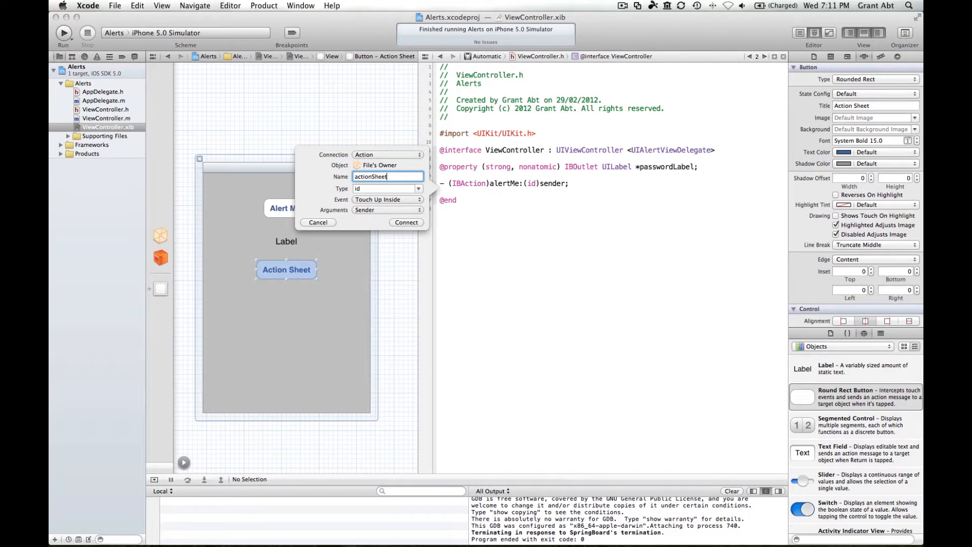
{"action": "left_click", "coordinate": [406, 222]}
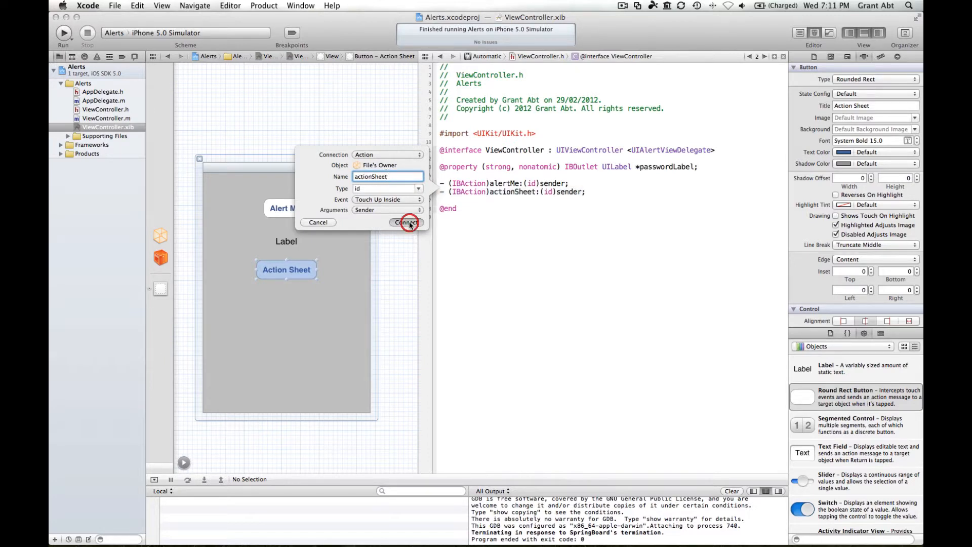
{"action": "left_click", "coordinate": [407, 222]}
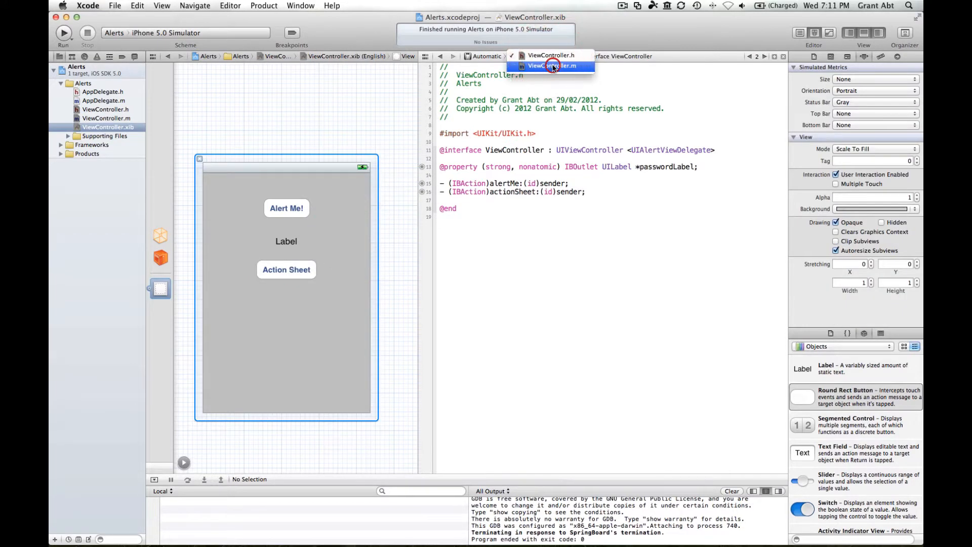
- Switch the assistant editor to ViewController.m and place the cursor inside actionSheet:
{"action": "left_click", "coordinate": [553, 66]}
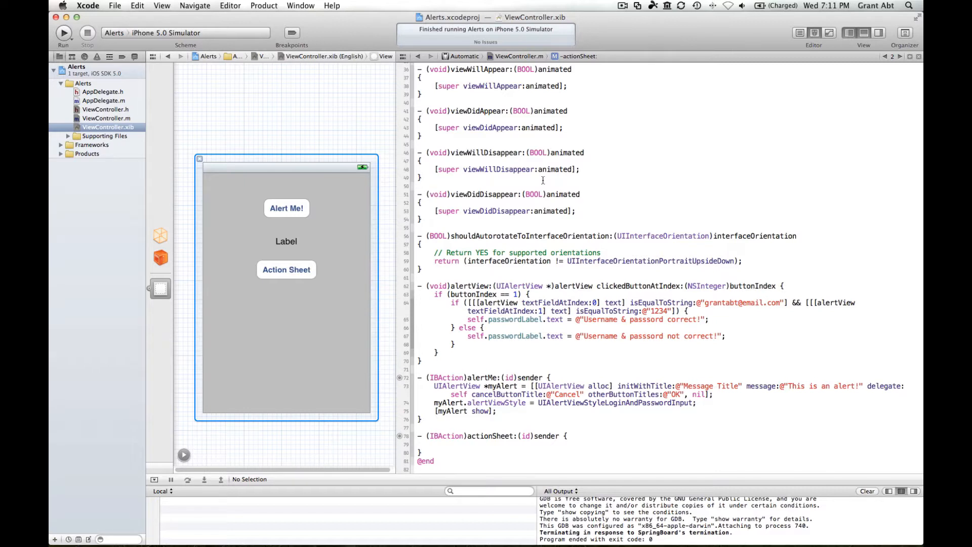
{"action": "left_click", "coordinate": [436, 445]}
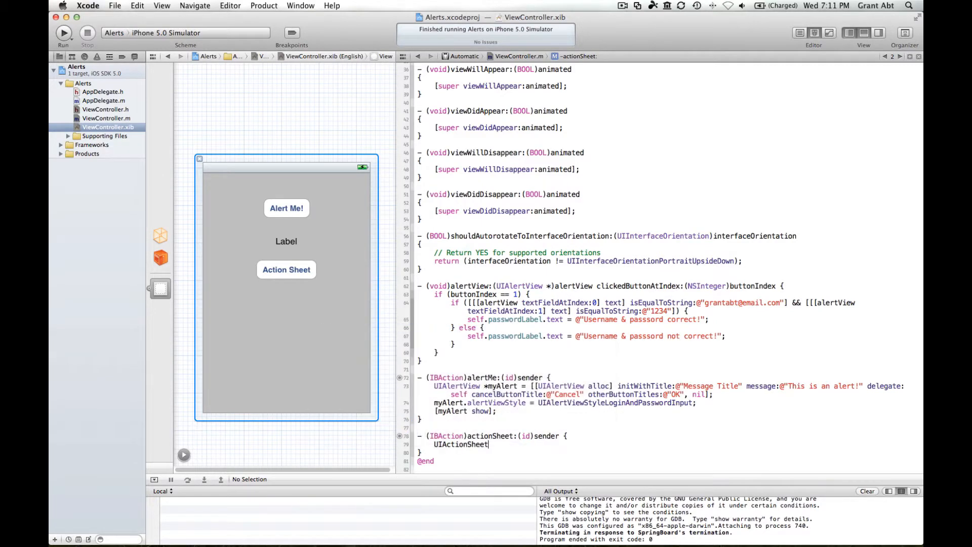
- Declare myActionSheet as an allocated UIActionSheet with a title and nil delegate
{"action": "type", "text": "*"}
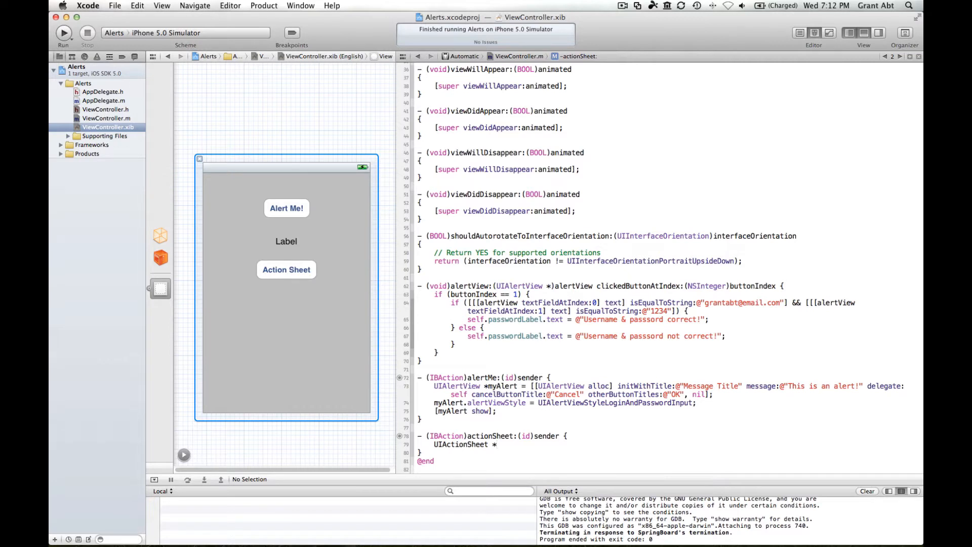
{"action": "type", "text": "my"}
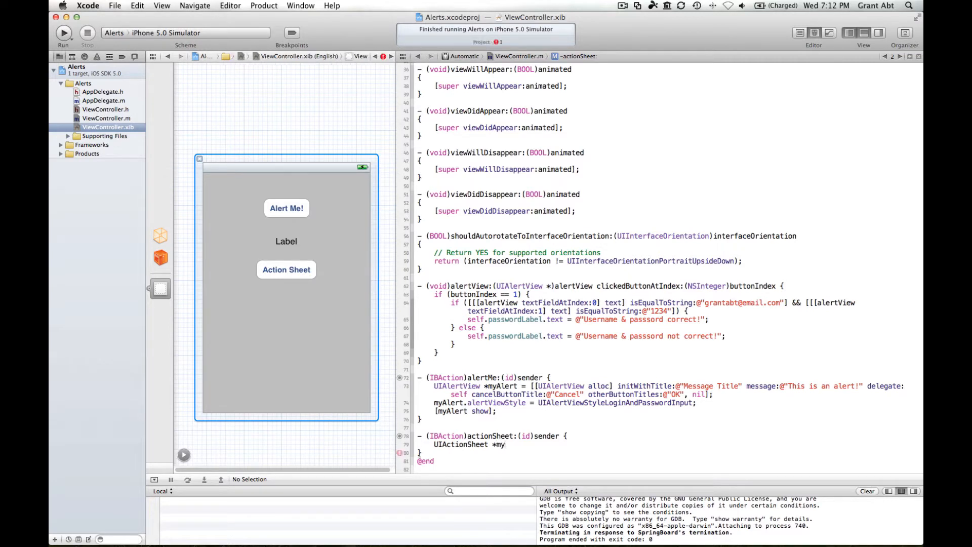
{"action": "type", "text": "ActionS"}
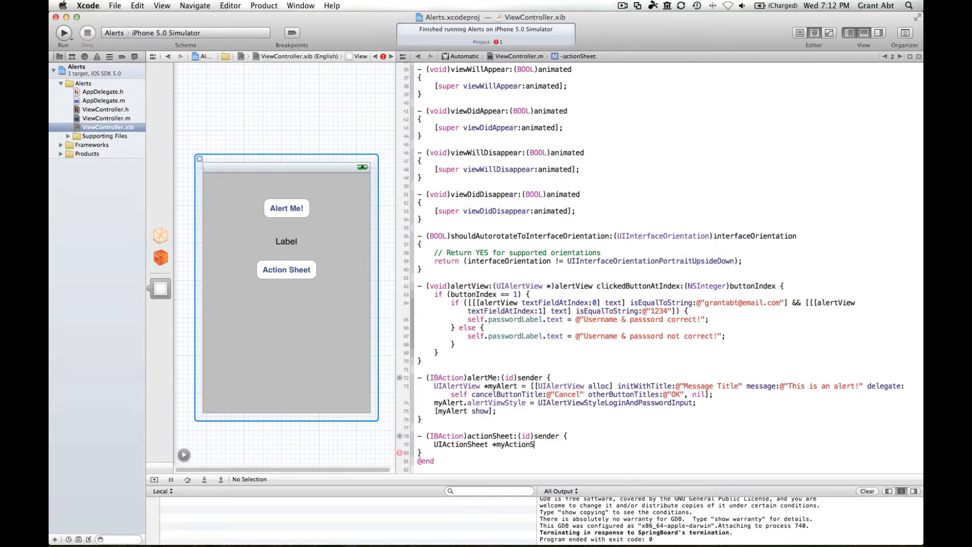
{"action": "type", "text": "heet = ["}
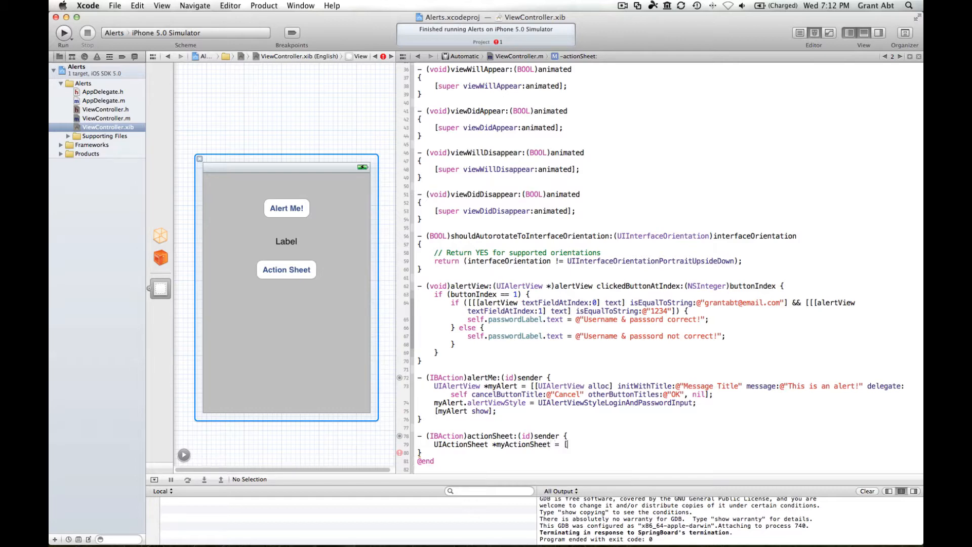
{"action": "type", "text": "UIActionSheet"}
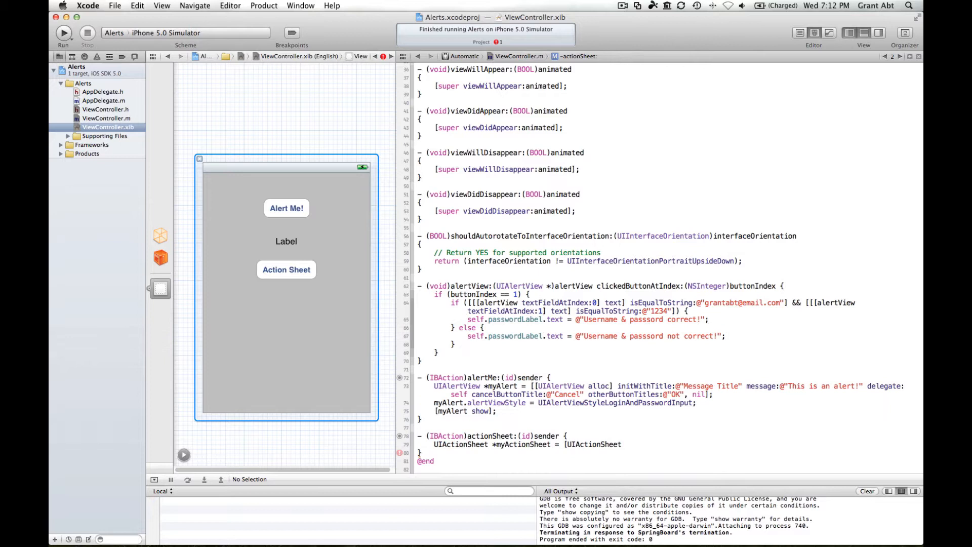
{"action": "type", "text": "alloc"}
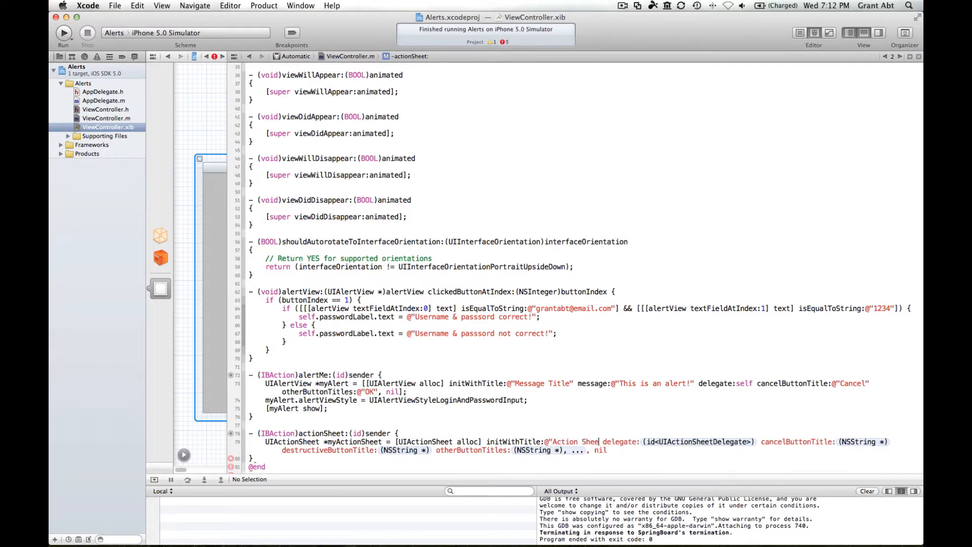
{"action": "type", "text": "Title\""}
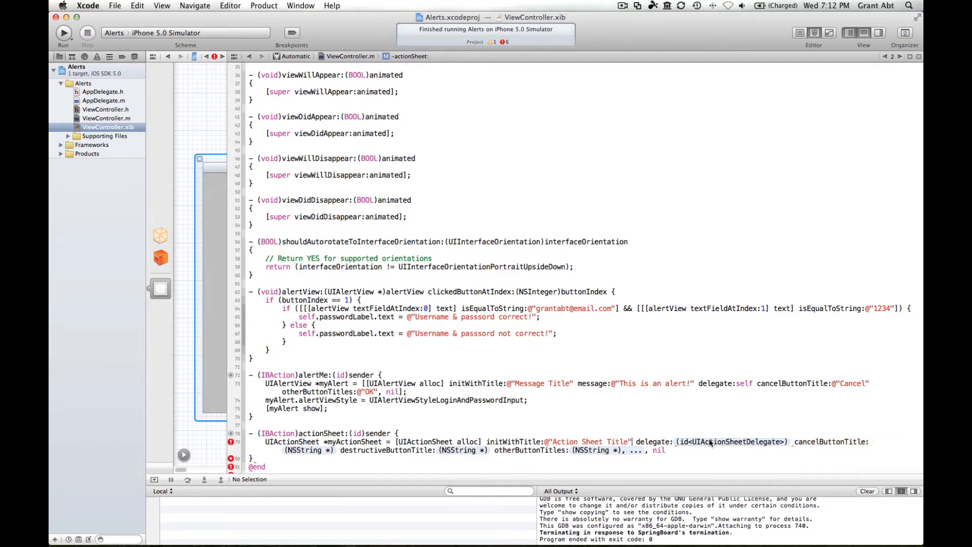
{"action": "type", "text": "n"}
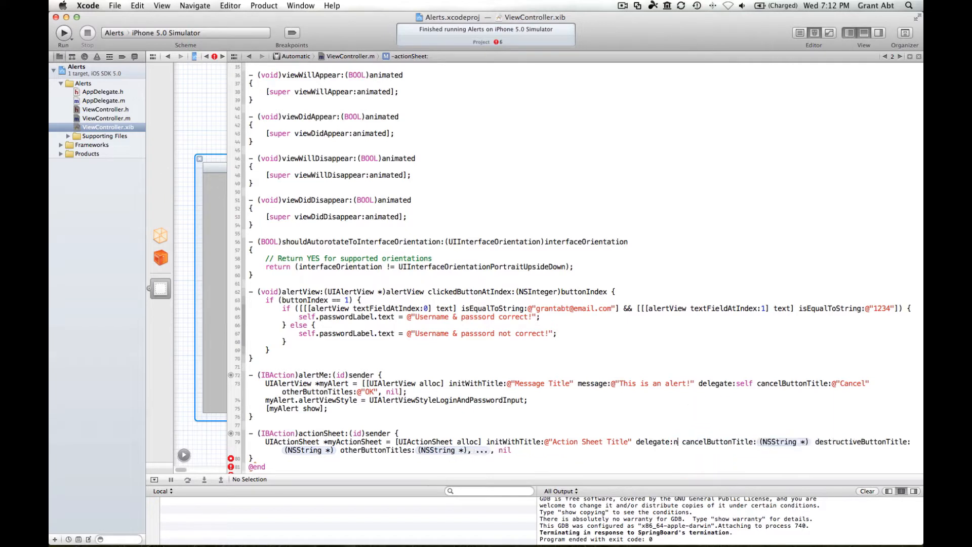
{"action": "type", "text": "il"}
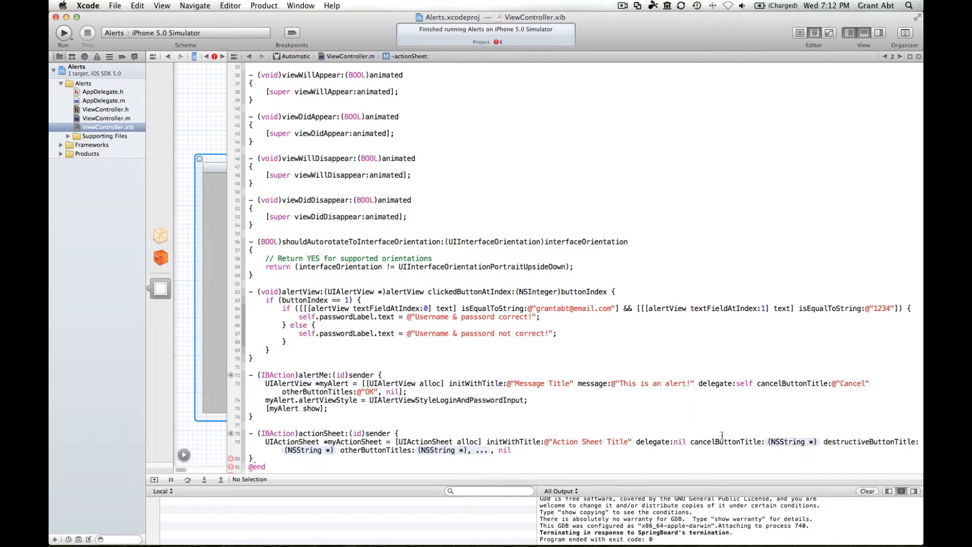
- Fill in the button titles Cancel, Destroy Me! and OK
{"action": "double_click", "coordinate": [793, 441]}
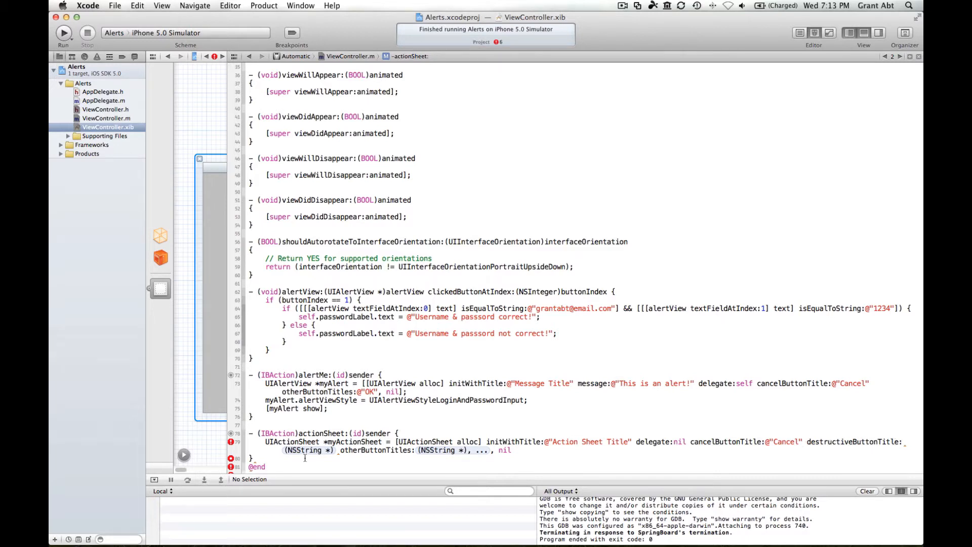
{"action": "double_click", "coordinate": [306, 450]}
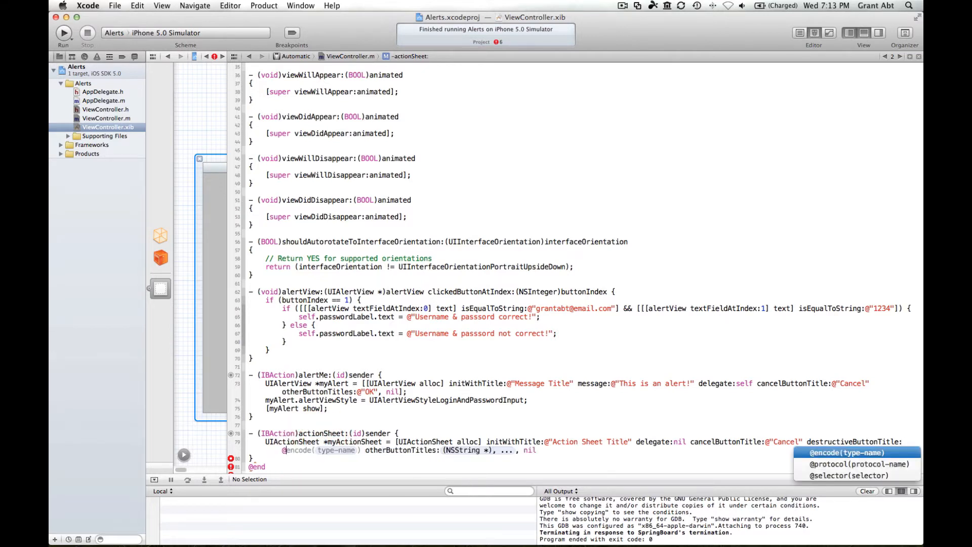
{"action": "type", "text": "@Des"}
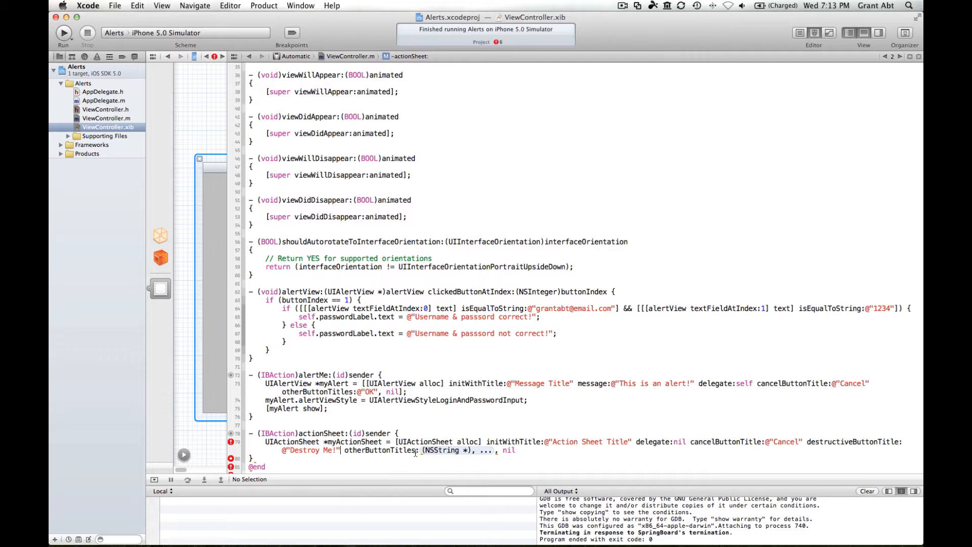
{"action": "double_click", "coordinate": [456, 450]}
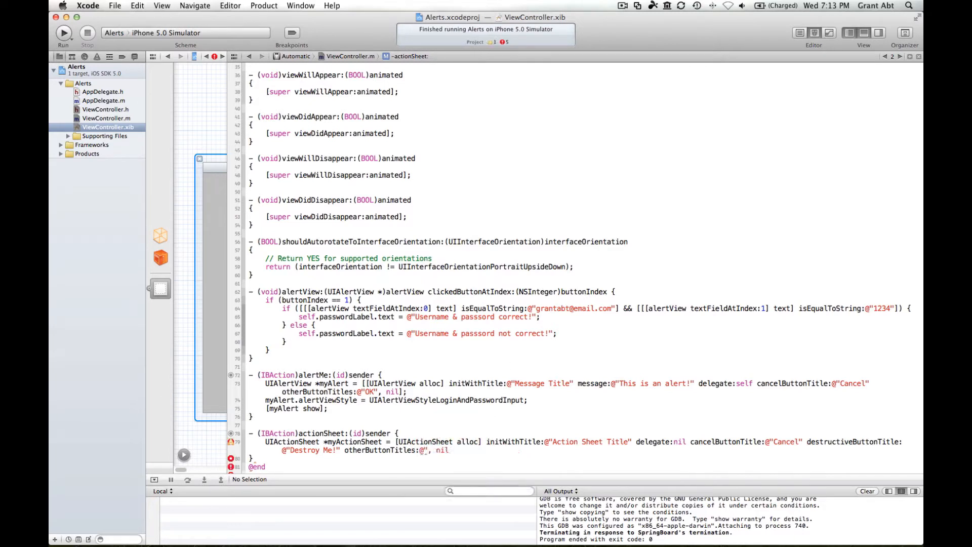
{"action": "type", "text": "OK\""}
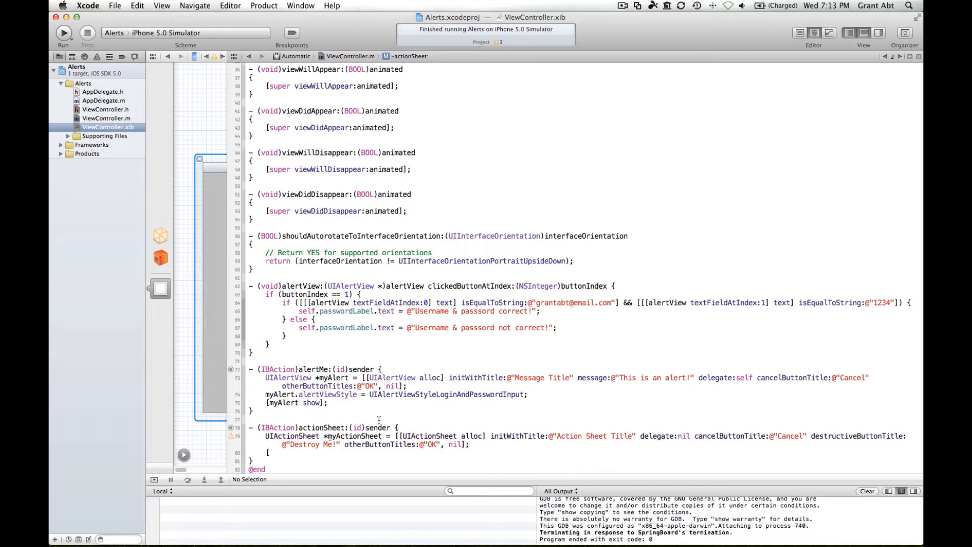
- Add [myActionSheet showInView:self.view] to actionSheet: and run the Alerts app
{"action": "type", "text": "m"}
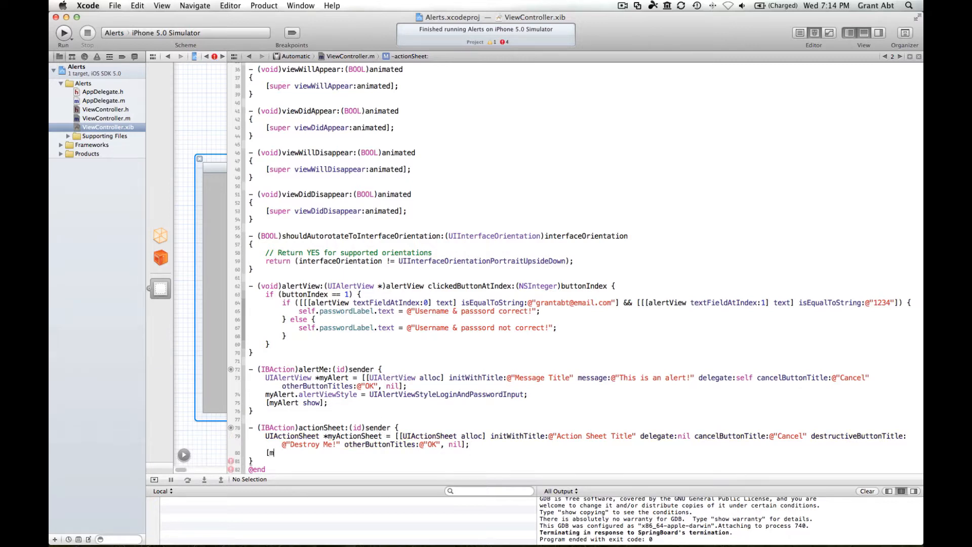
{"action": "type", "text": "yActionSheet showInView:"}
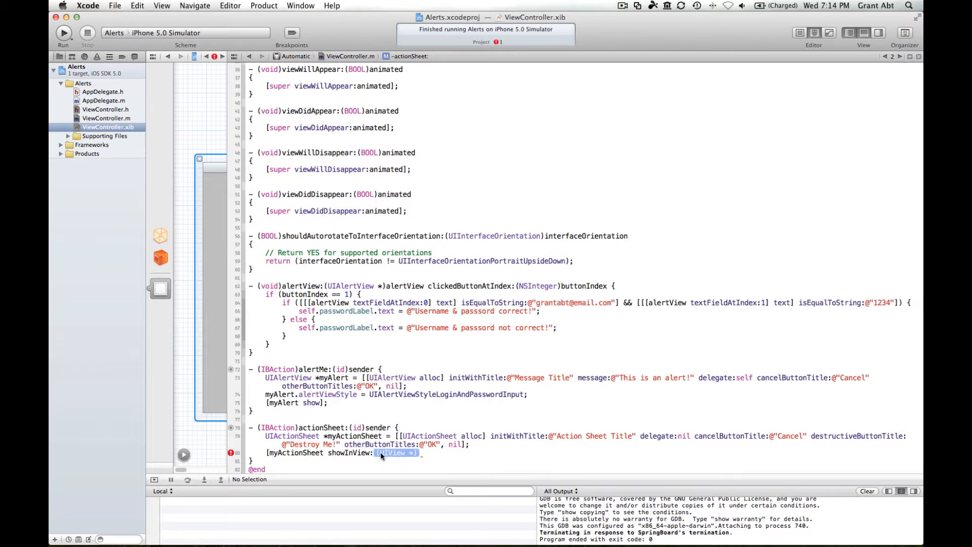
{"action": "mouse_move", "coordinate": [301, 354]}
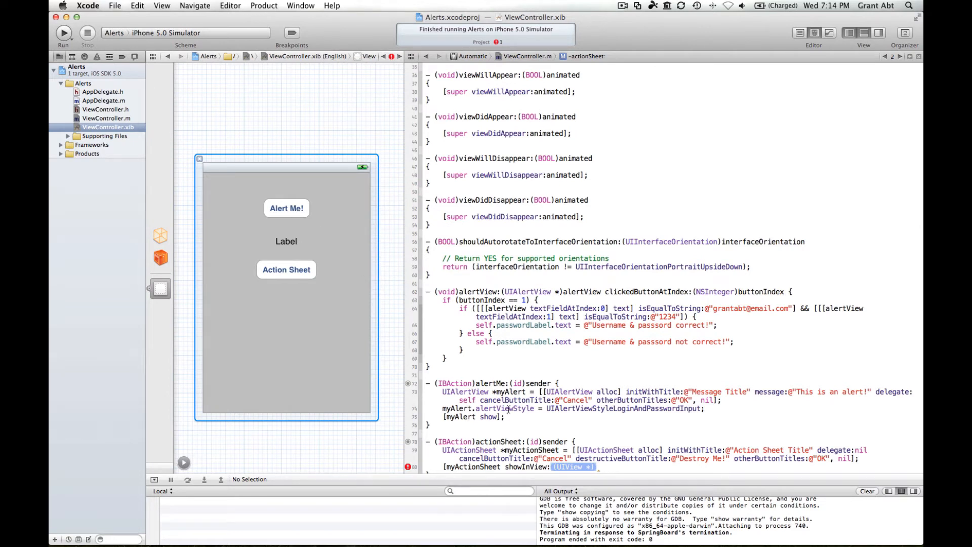
{"action": "scroll", "scroll_direction": "down", "scroll_amount": 3}
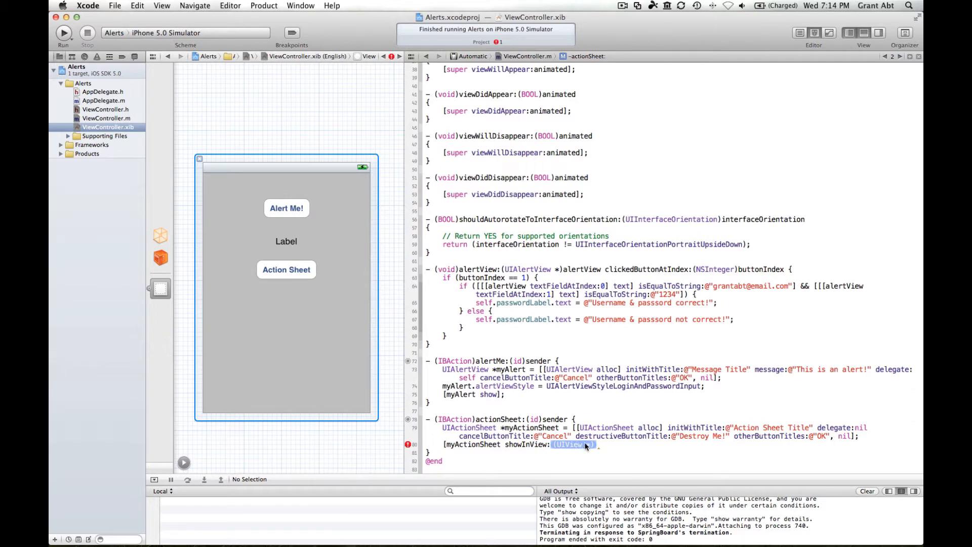
{"action": "type", "text": "self."}
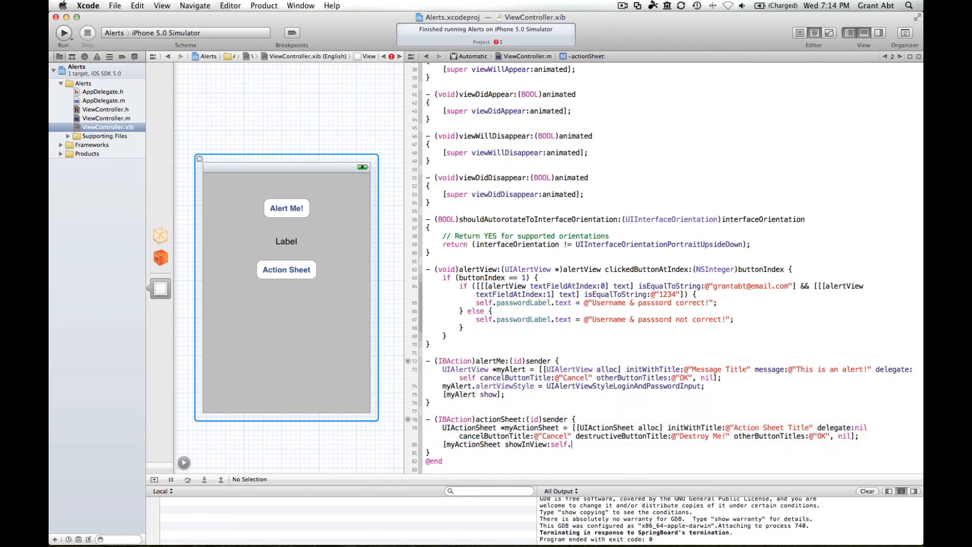
{"action": "type", "text": "view"}
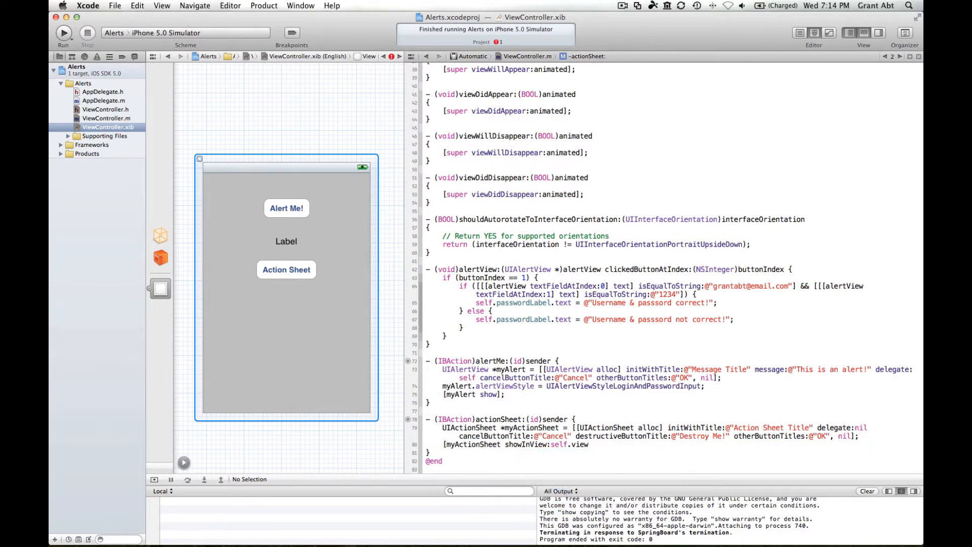
{"action": "left_click", "coordinate": [591, 445]}
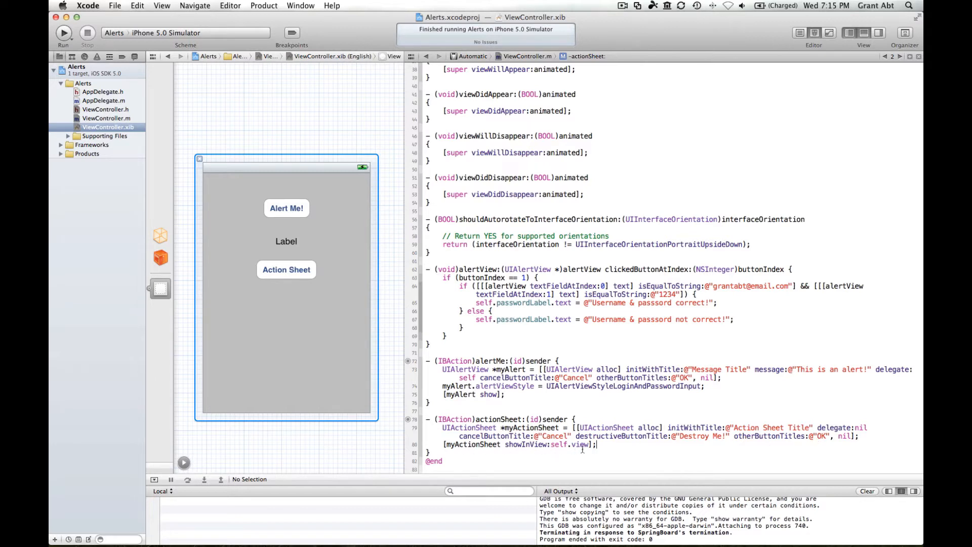
{"action": "mouse_move", "coordinate": [620, 445]}
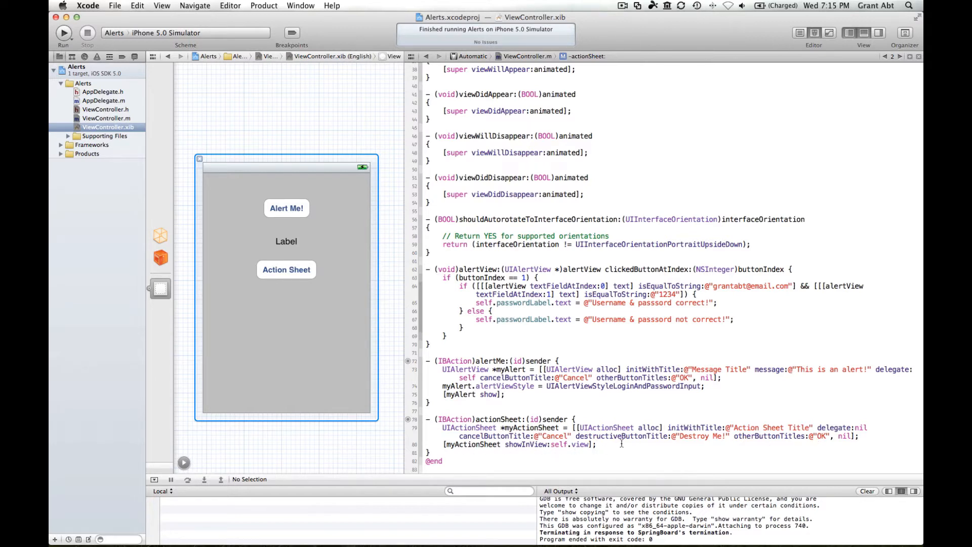
{"action": "left_click", "coordinate": [63, 33]}
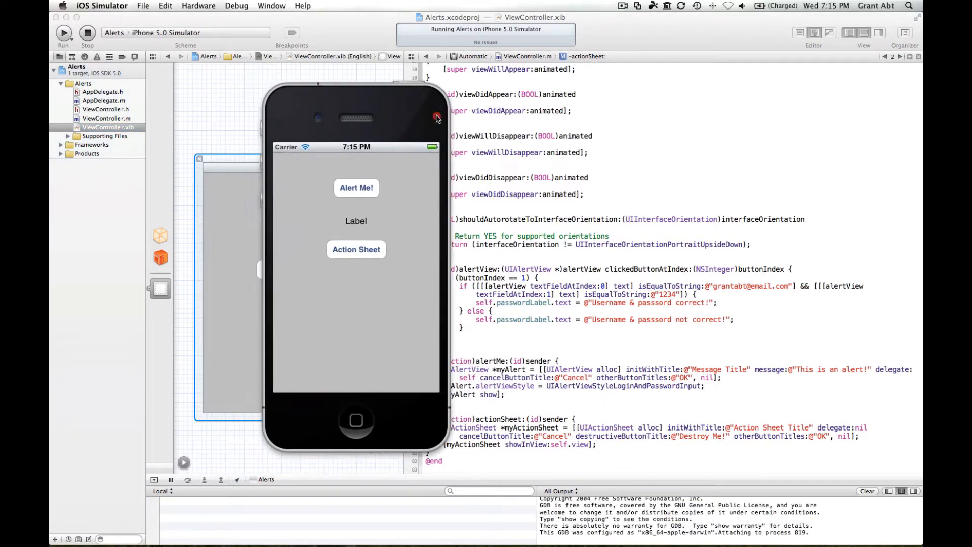
{"action": "left_click", "coordinate": [355, 249]}
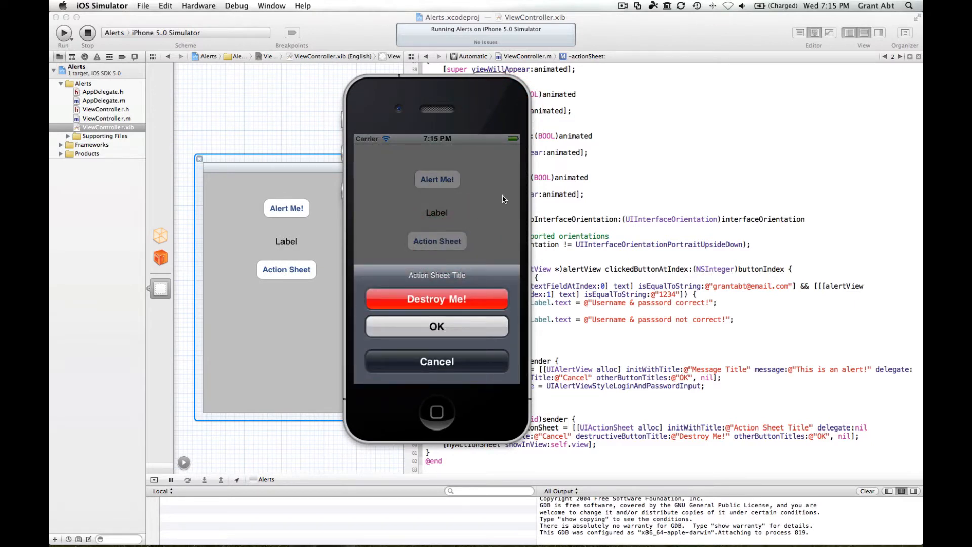
{"action": "mouse_move", "coordinate": [496, 93]}
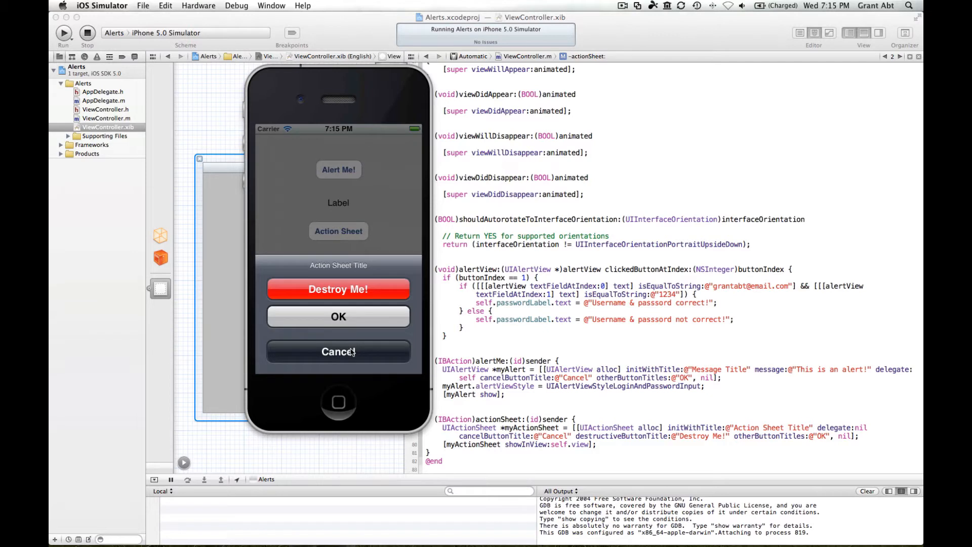
{"action": "mouse_move", "coordinate": [365, 353]}
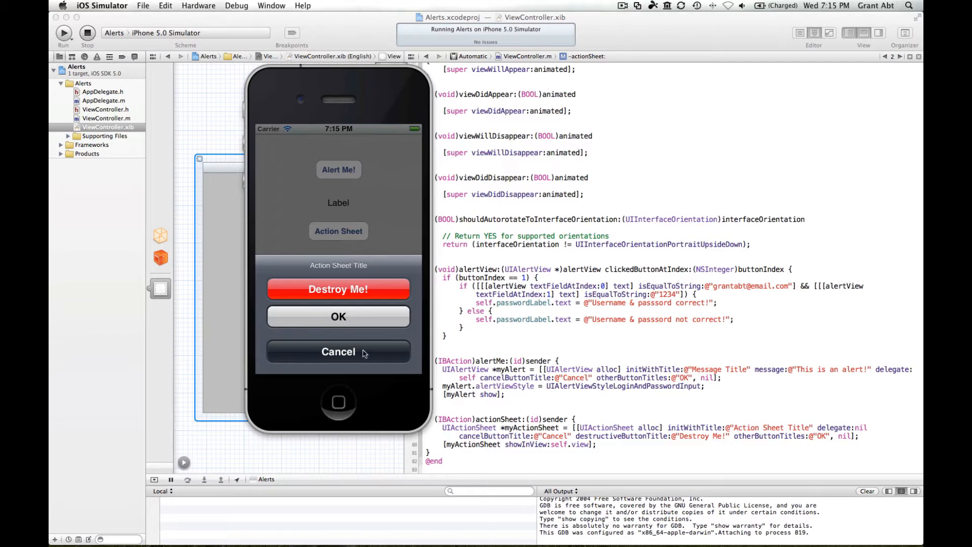
{"action": "left_click", "coordinate": [337, 351]}
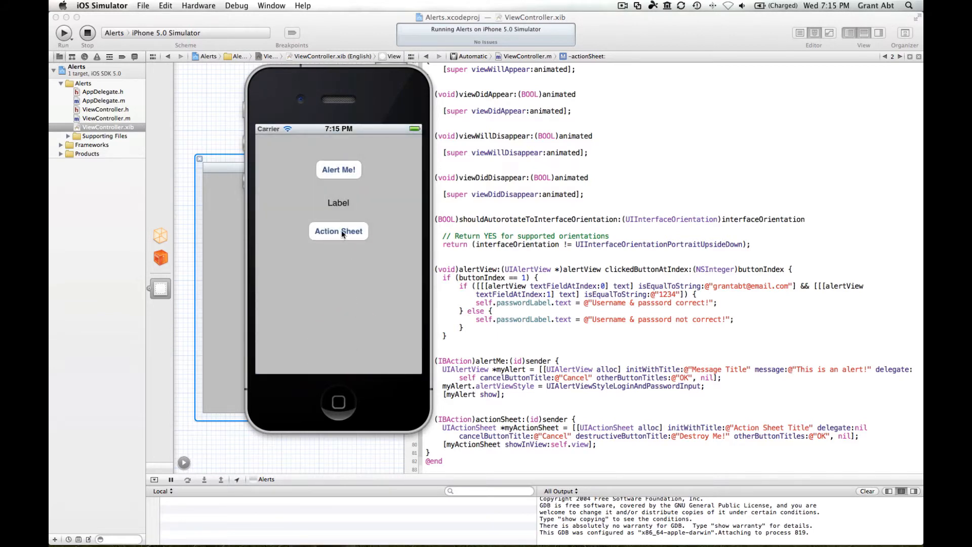
{"action": "left_click", "coordinate": [339, 231]}
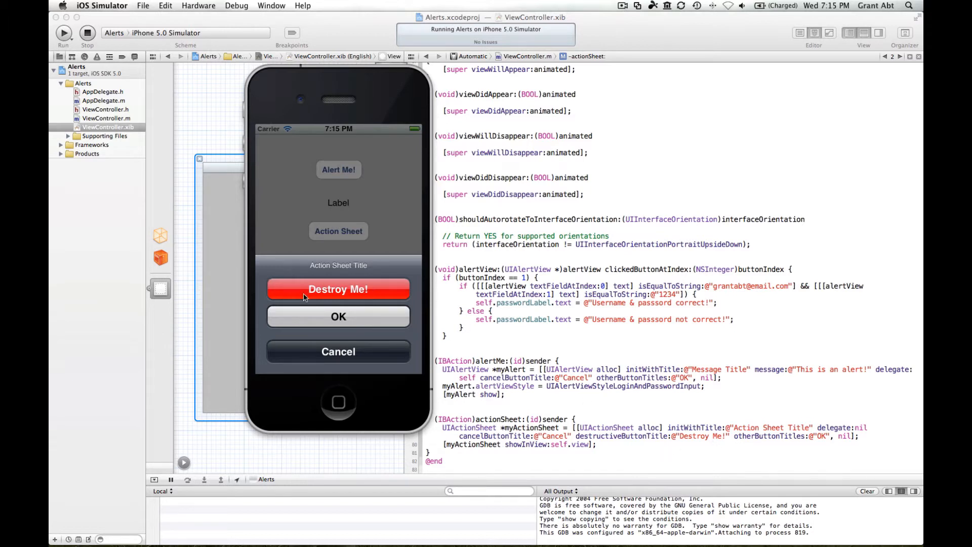
{"action": "mouse_move", "coordinate": [335, 287]}
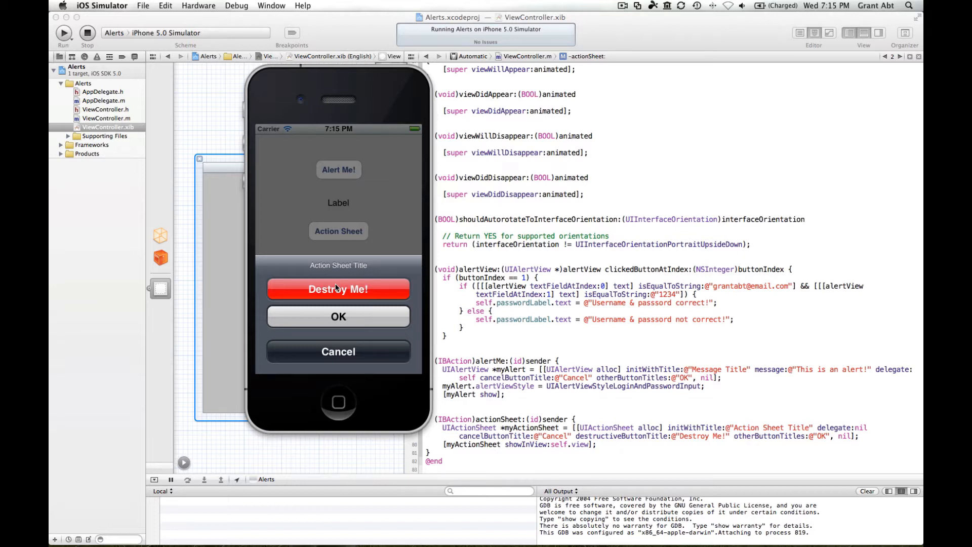
{"action": "mouse_move", "coordinate": [338, 296]}
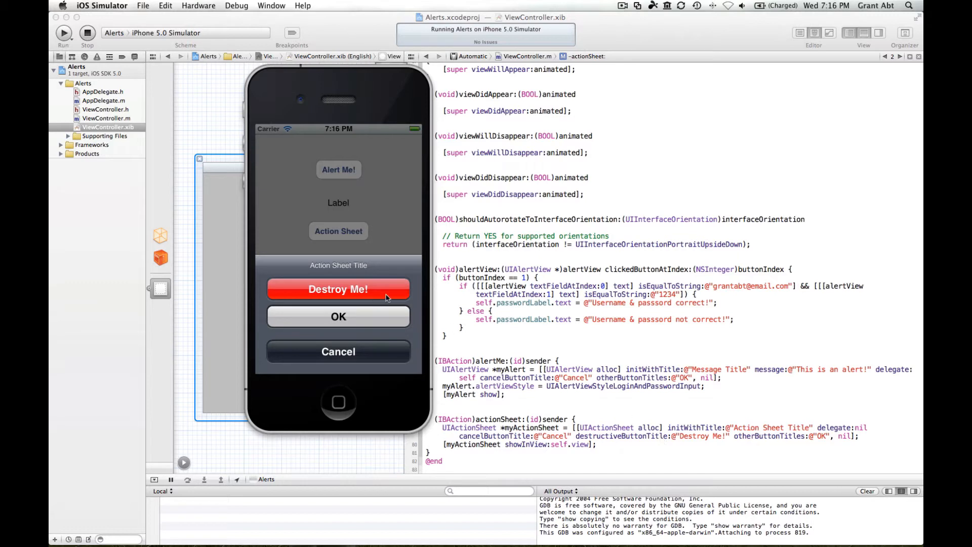
{"action": "mouse_move", "coordinate": [323, 287]}
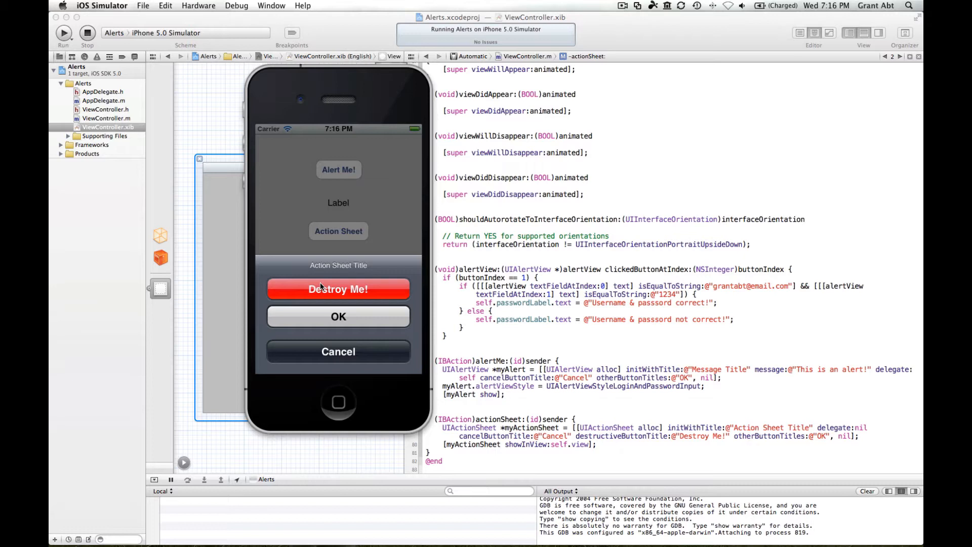
{"action": "mouse_move", "coordinate": [405, 298]}
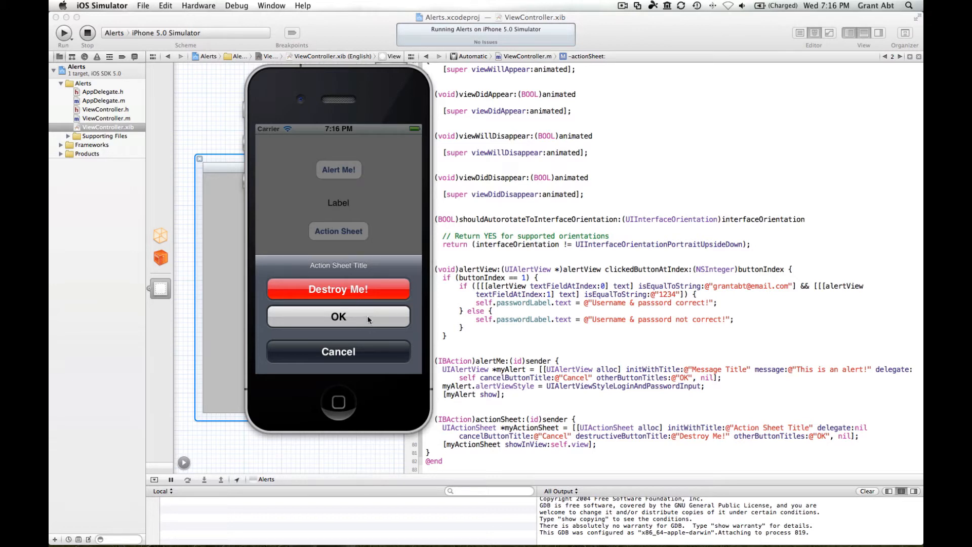
{"action": "mouse_move", "coordinate": [352, 323]}
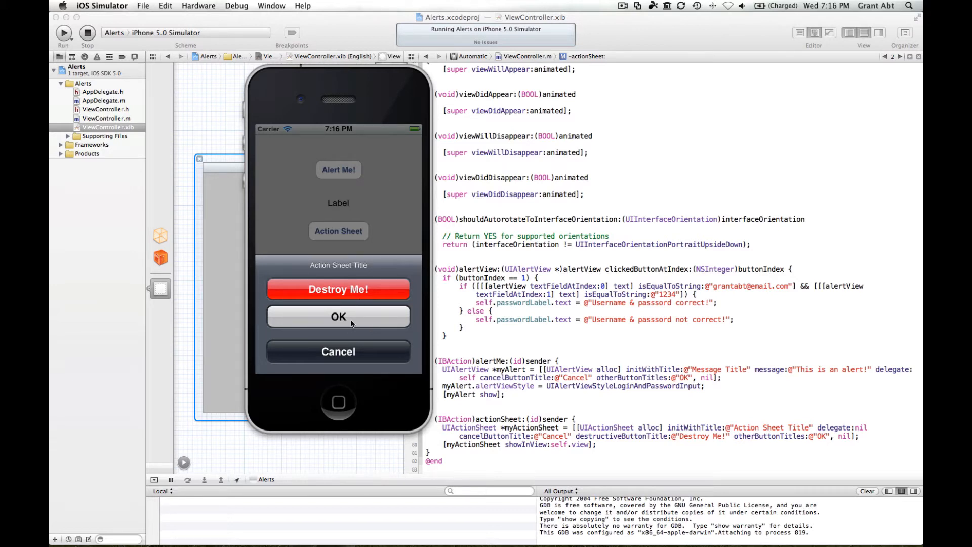
{"action": "mouse_move", "coordinate": [409, 296]}
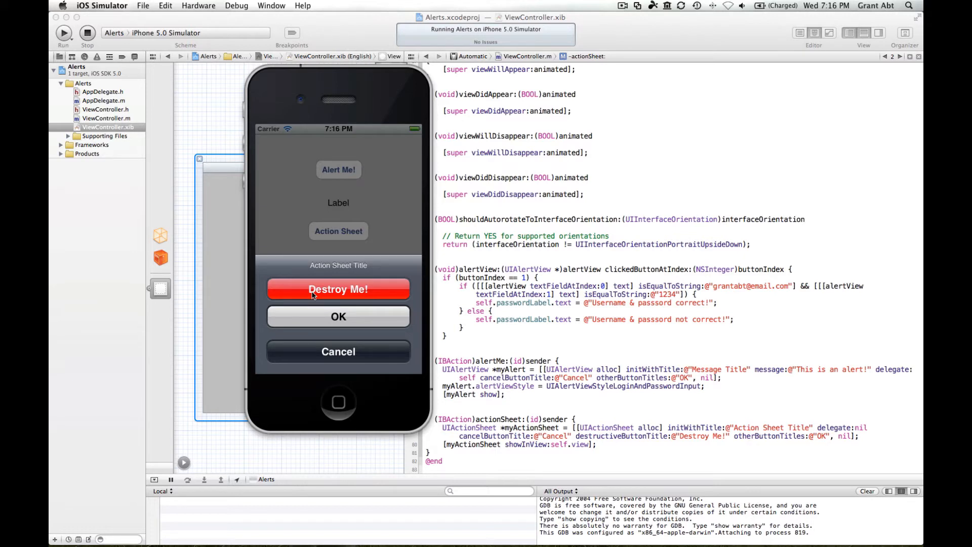
{"action": "mouse_move", "coordinate": [290, 296]}
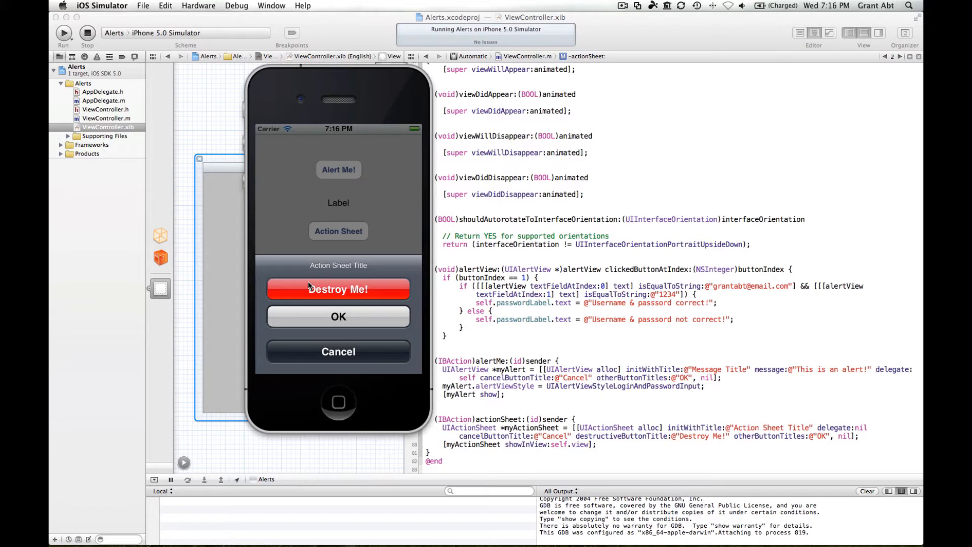
{"action": "mouse_move", "coordinate": [380, 293]}
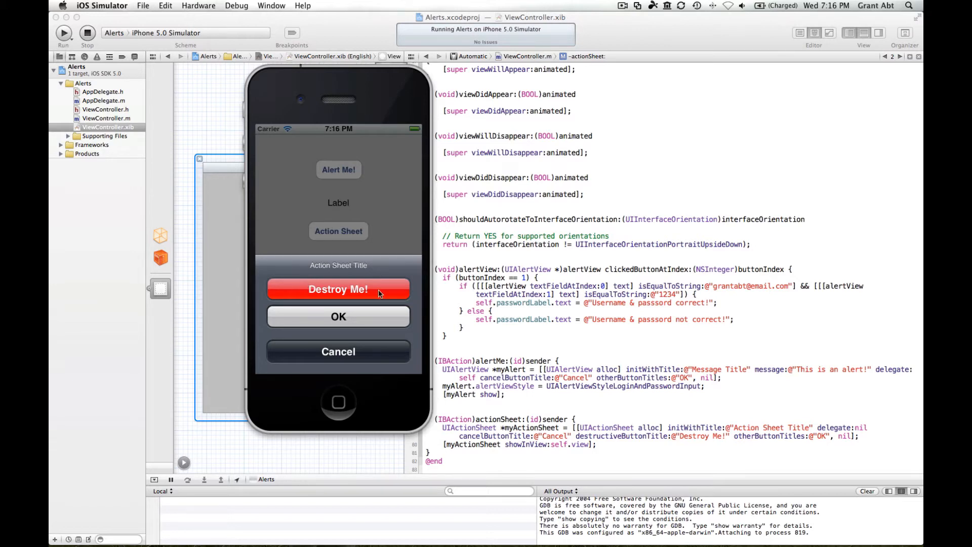
{"action": "mouse_move", "coordinate": [373, 354]}
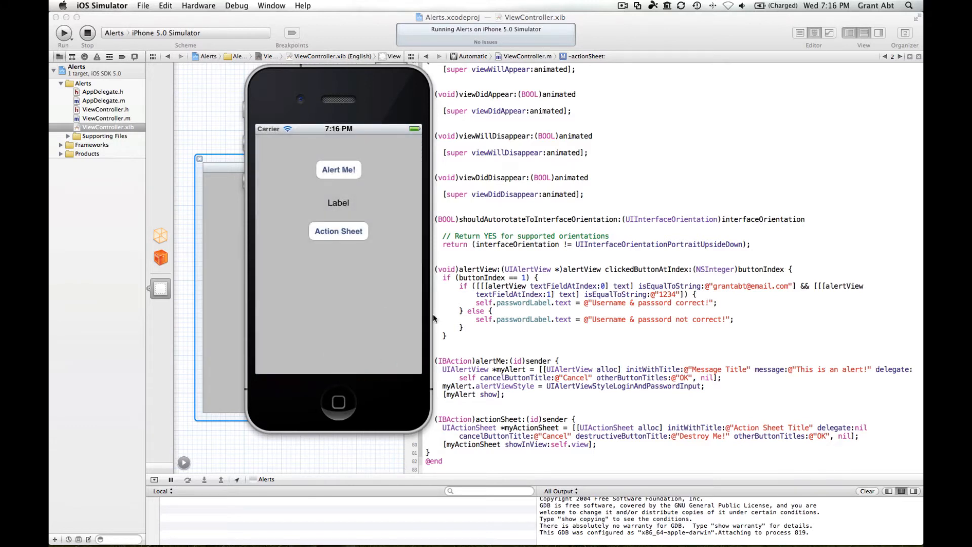
{"action": "left_click", "coordinate": [87, 33]}
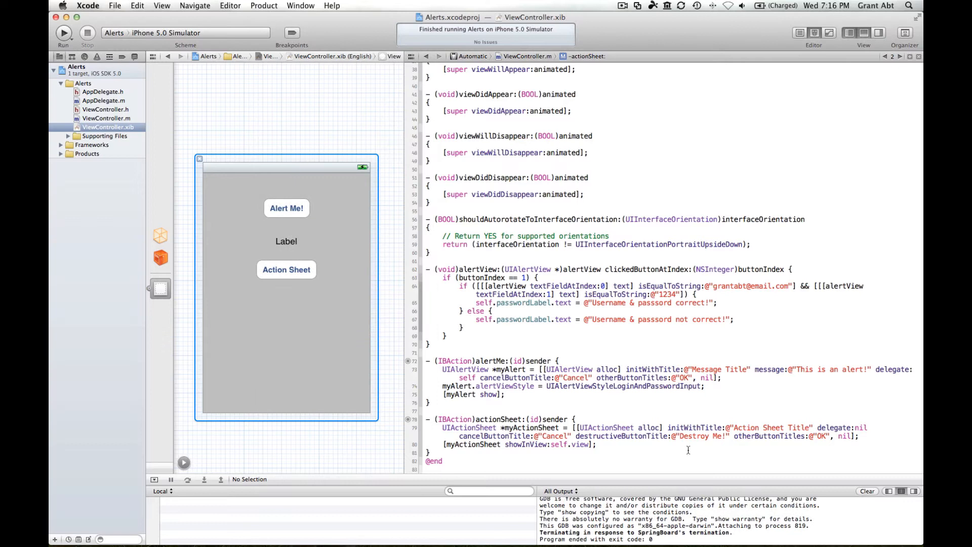
- Replace the 'Destroy Me!' destructive button title with nil and run the app
{"action": "left_click", "coordinate": [732, 436]}
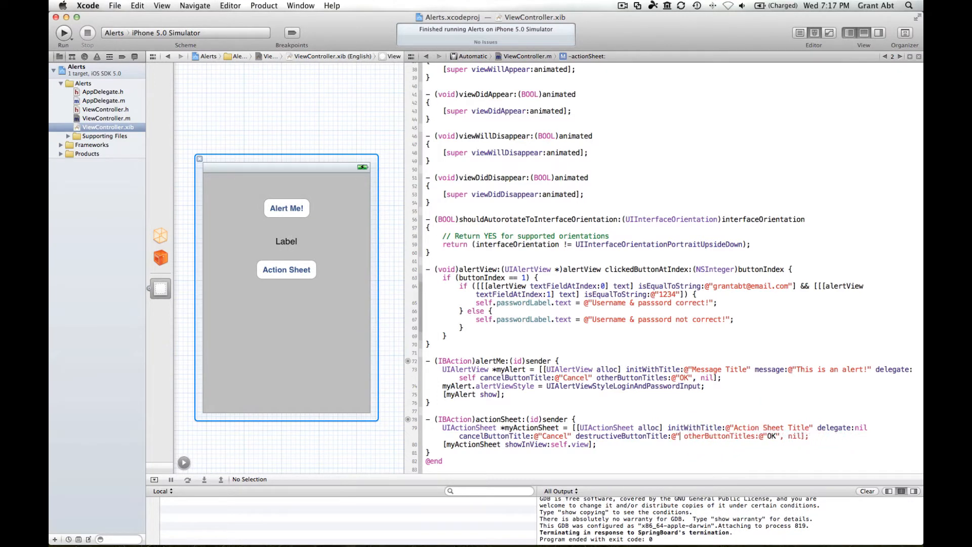
{"action": "type", "text": "nil"}
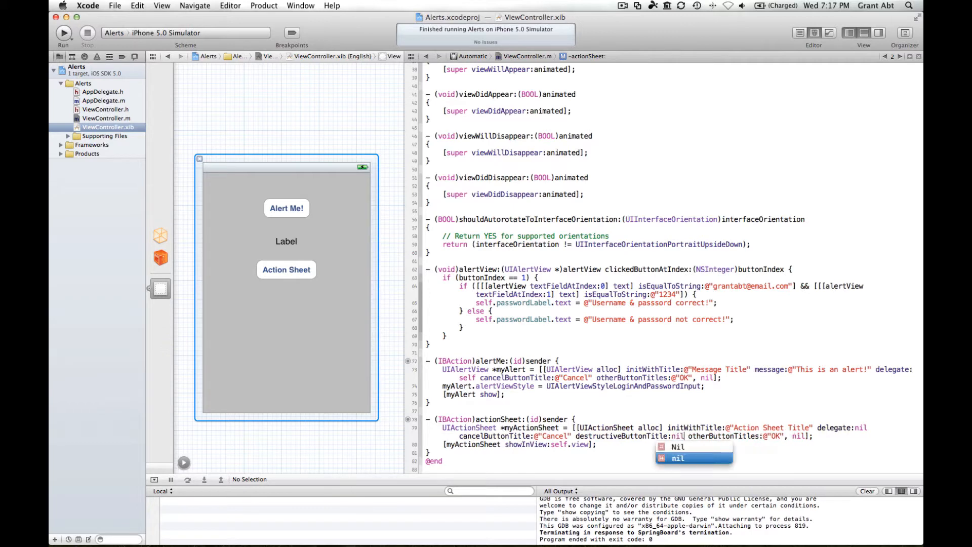
{"action": "left_click", "coordinate": [63, 33]}
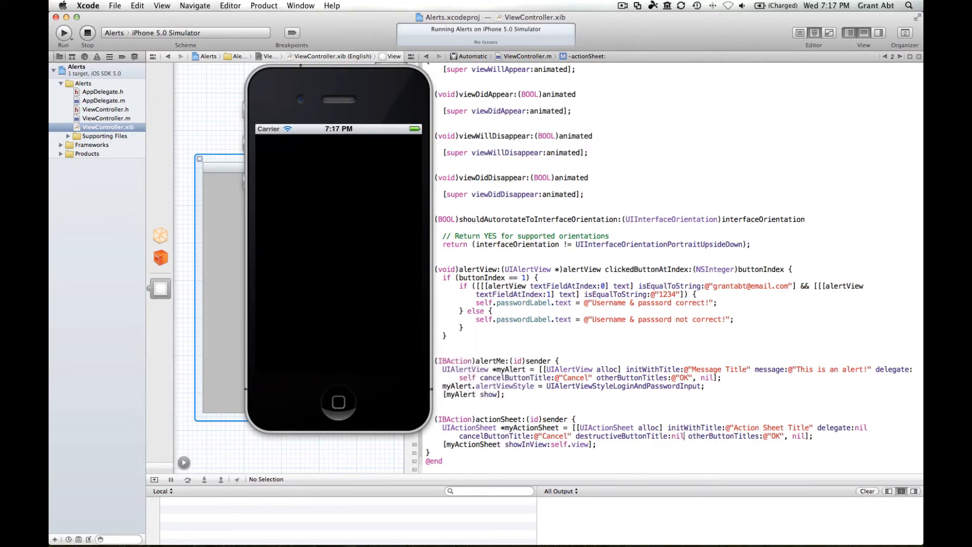
- Open the action sheet in the simulator, choose OK, and stop the app
{"action": "left_click", "coordinate": [337, 230]}
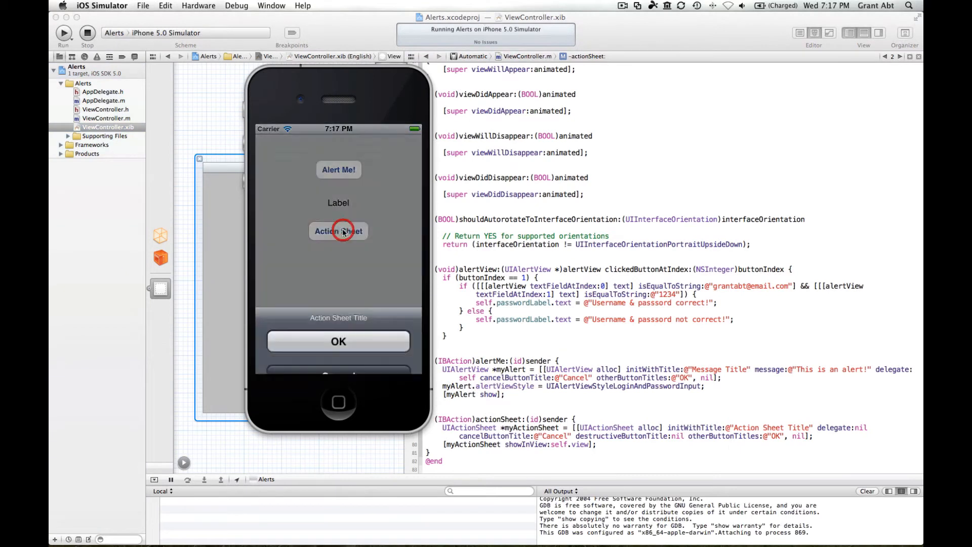
{"action": "left_click", "coordinate": [338, 231]}
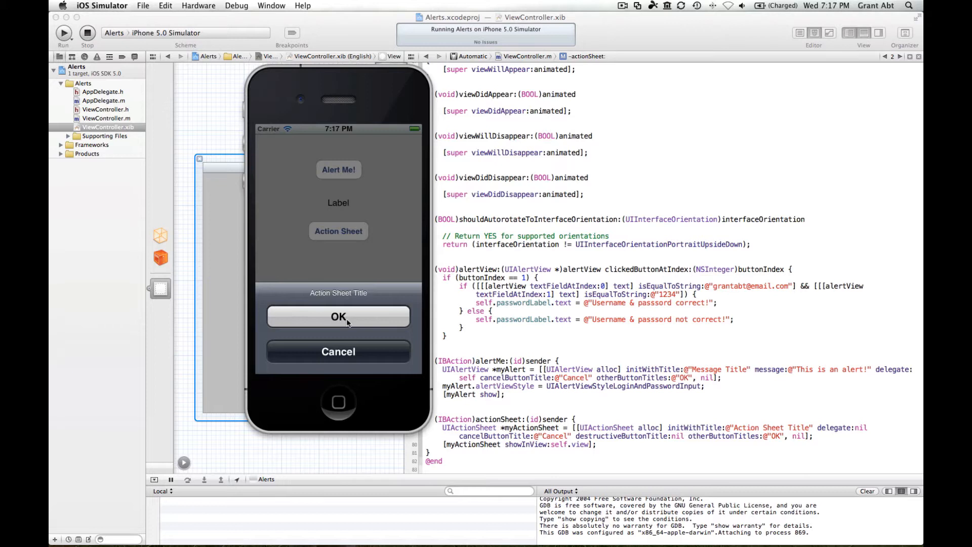
{"action": "left_click", "coordinate": [339, 316]}
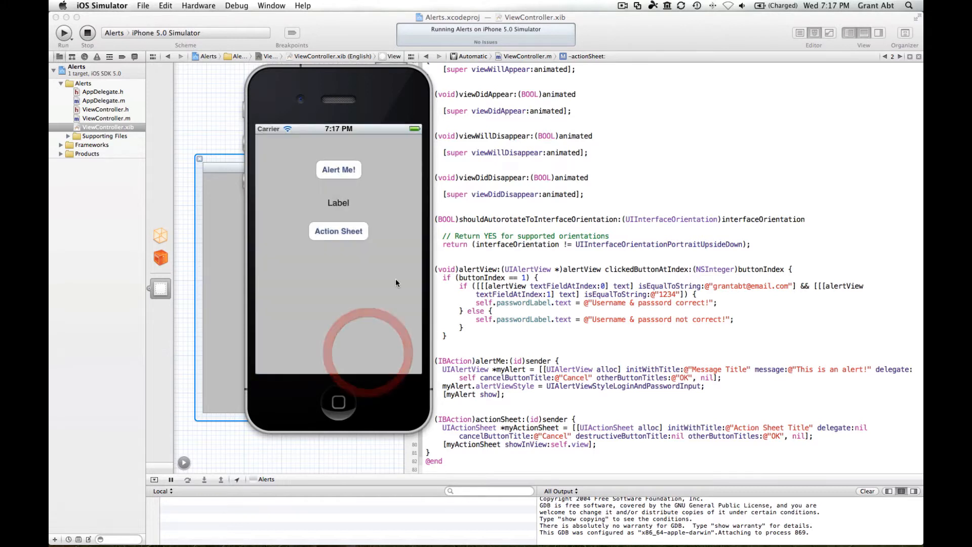
{"action": "left_click", "coordinate": [86, 32]}
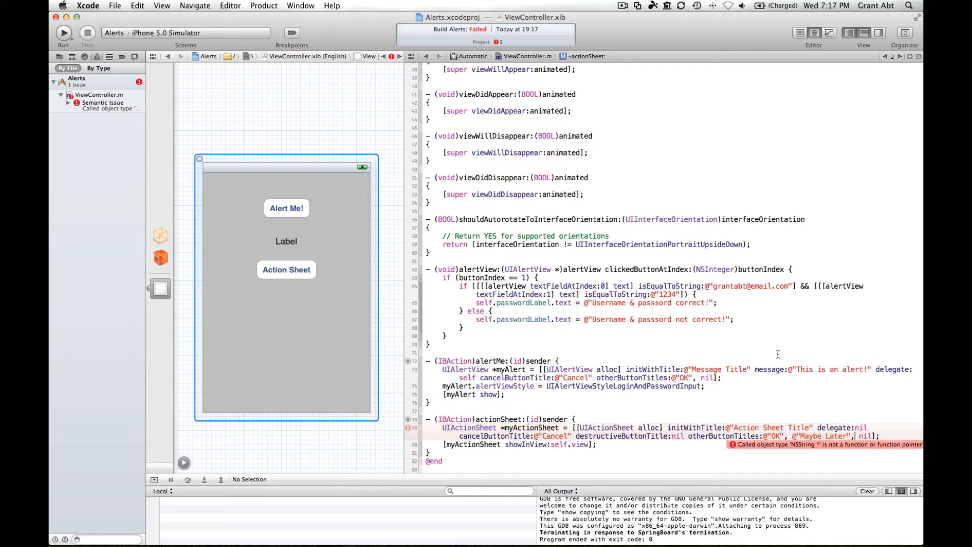
- Run the app, open the action sheet, and dismiss it with Maybe Later
{"action": "left_click", "coordinate": [64, 32]}
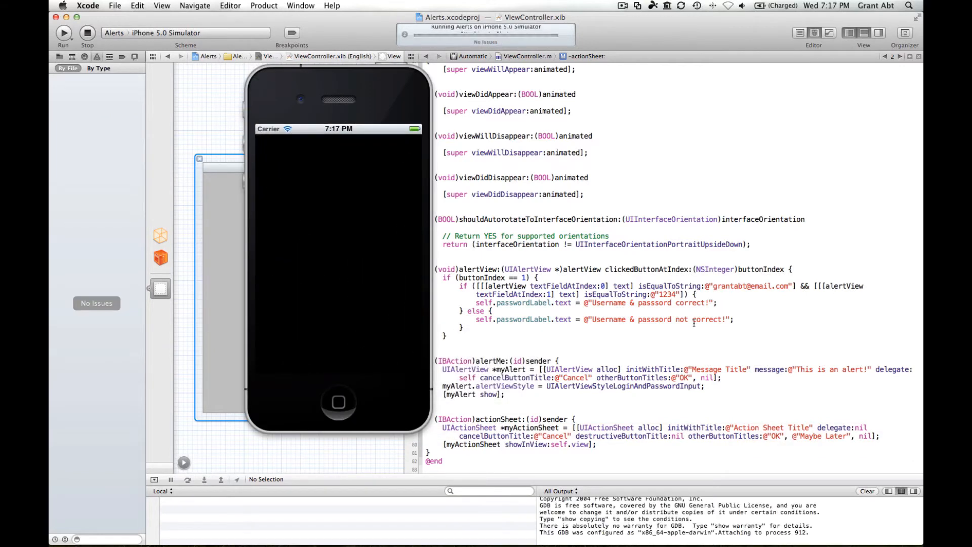
{"action": "left_click", "coordinate": [338, 231]}
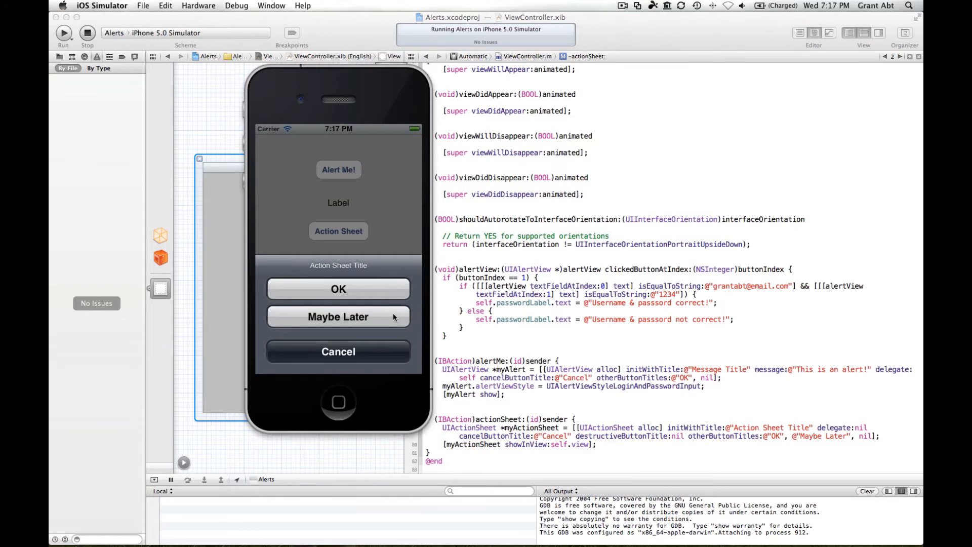
{"action": "mouse_move", "coordinate": [384, 356]}
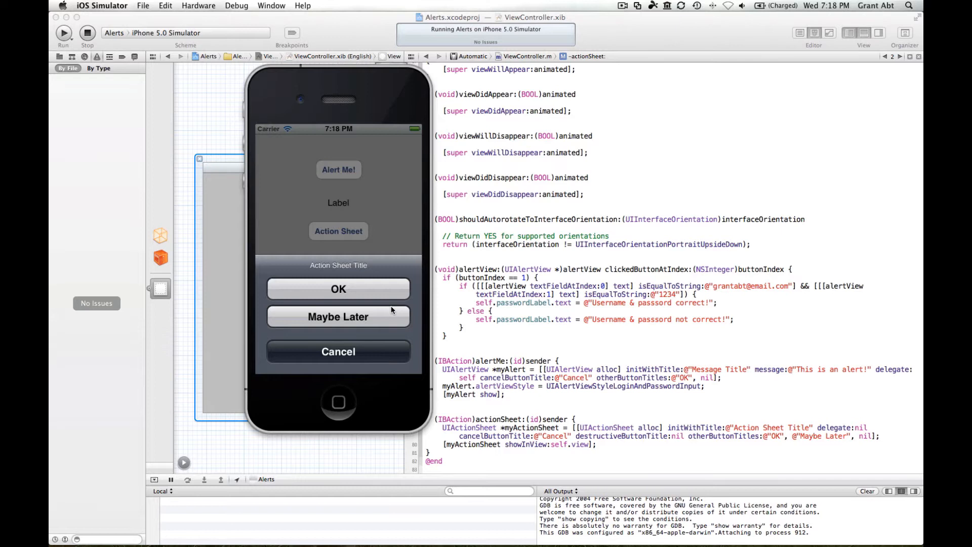
{"action": "left_click", "coordinate": [338, 351]}
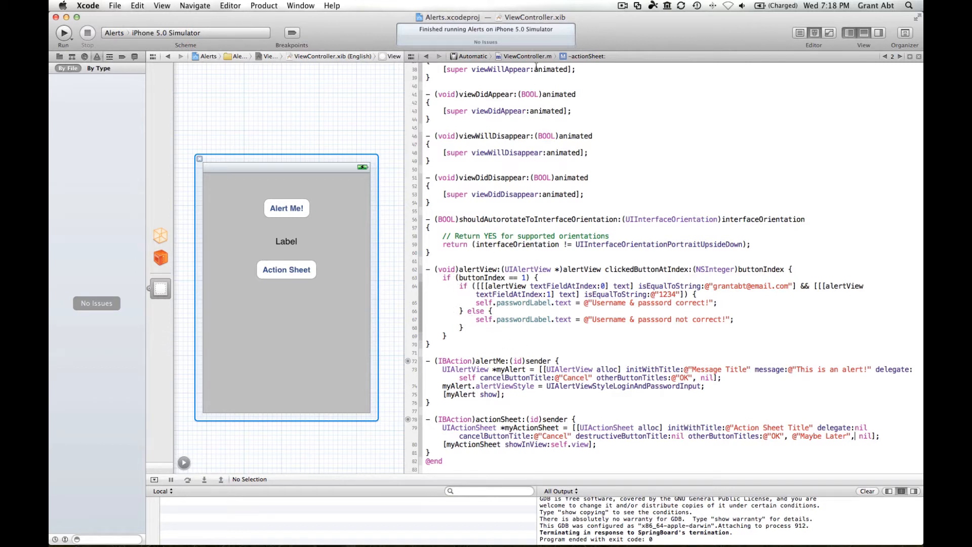
- Briefly add UIActionSheetDelegate to ViewController.h, then return to ViewController.m
{"action": "left_click", "coordinate": [528, 56]}
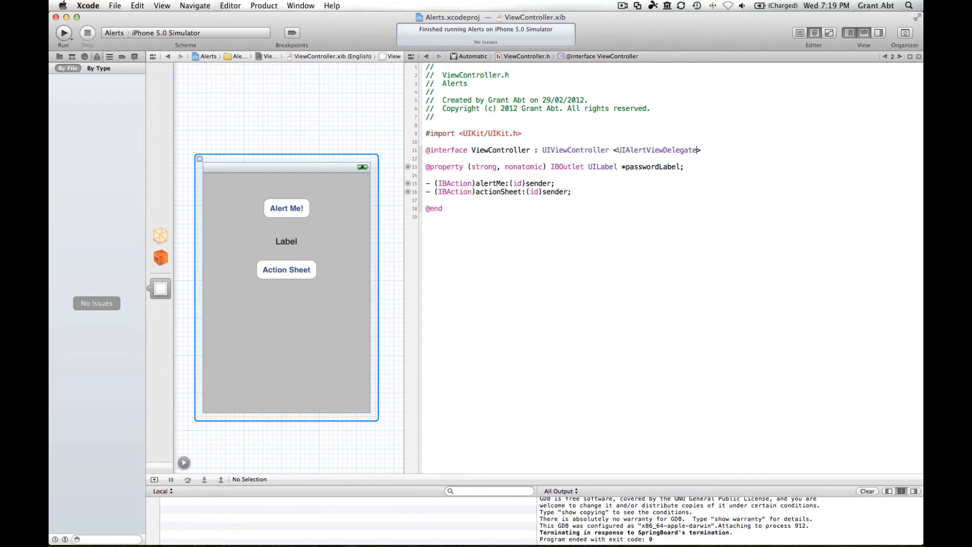
{"action": "type", "text": ", UIActionSheetDelegate"}
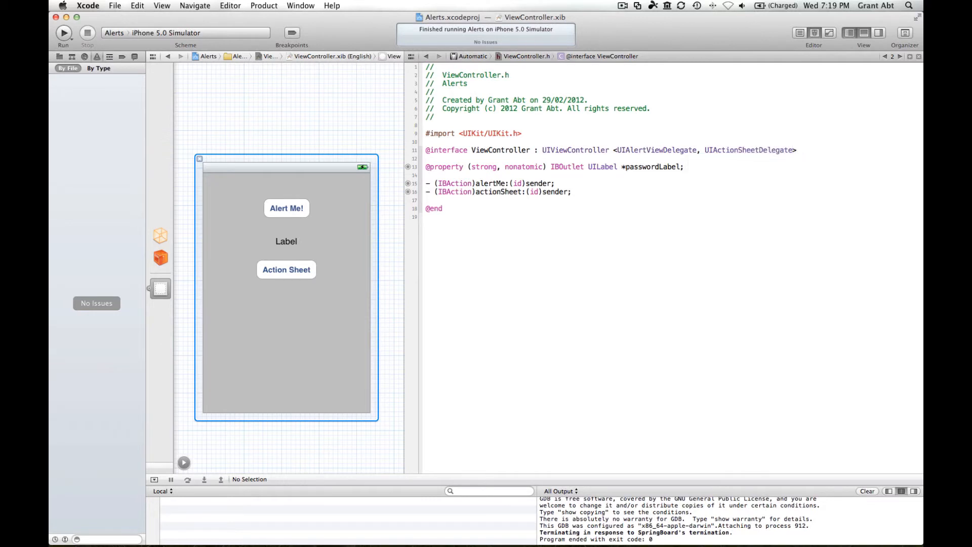
{"action": "left_click", "coordinate": [771, 149]}
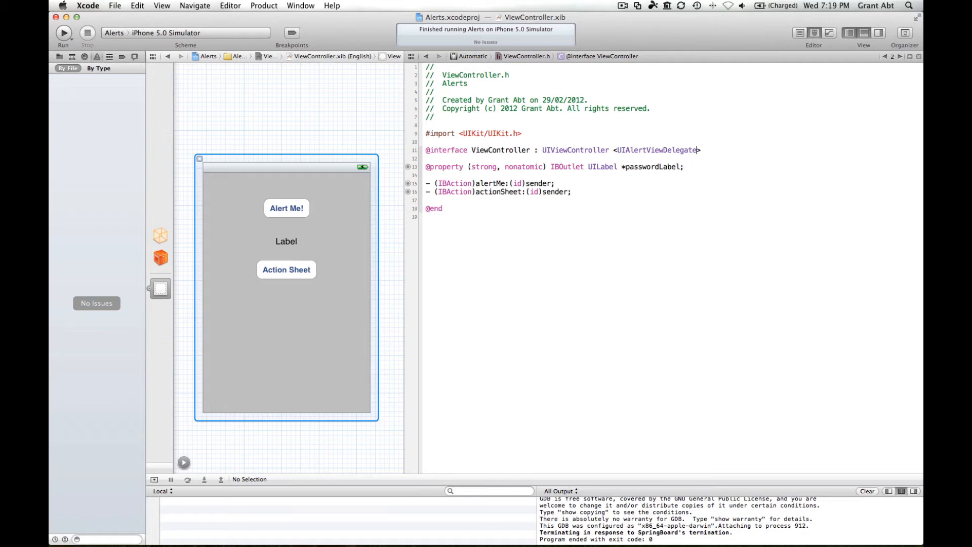
{"action": "left_click", "coordinate": [527, 56]}
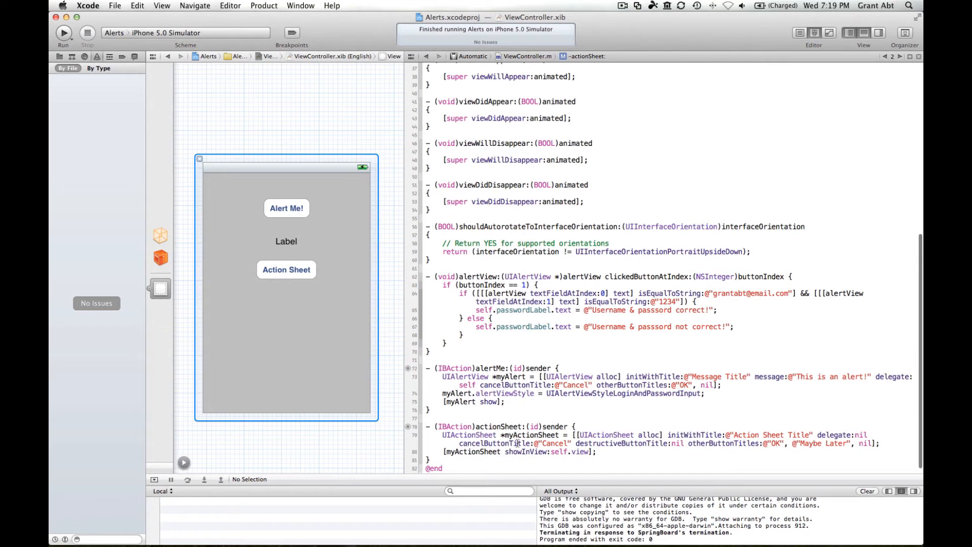
- Reposition the first view on the canvas and show the Project Navigator and Utilities panes
{"action": "left_click", "coordinate": [856, 443]}
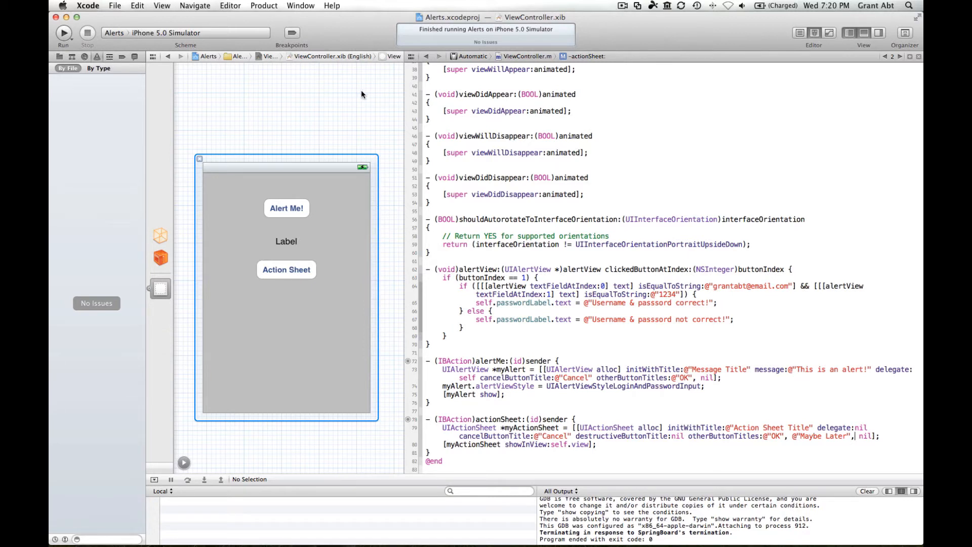
{"action": "left_click_drag", "start_coordinate": [287, 164], "coordinate": [301, 135]}
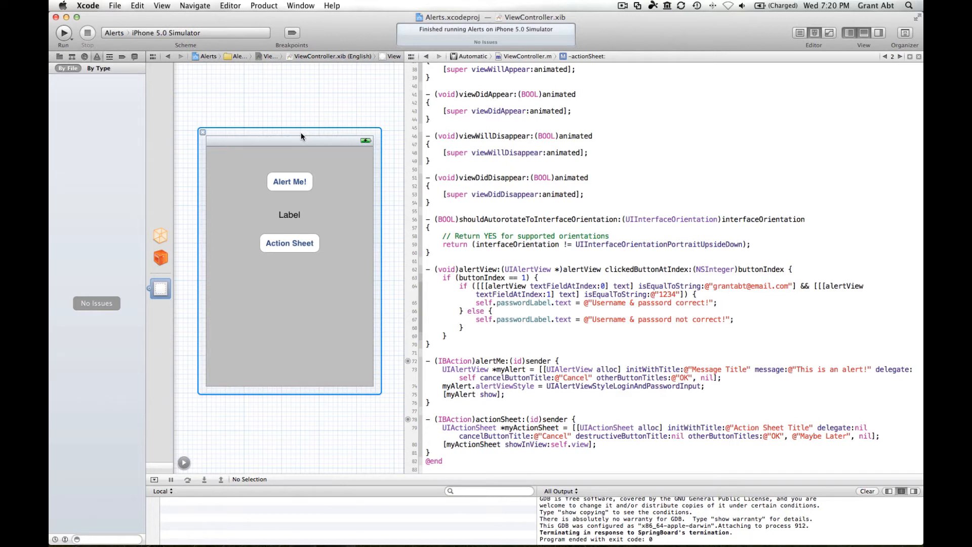
{"action": "mouse_move", "coordinate": [502, 159]}
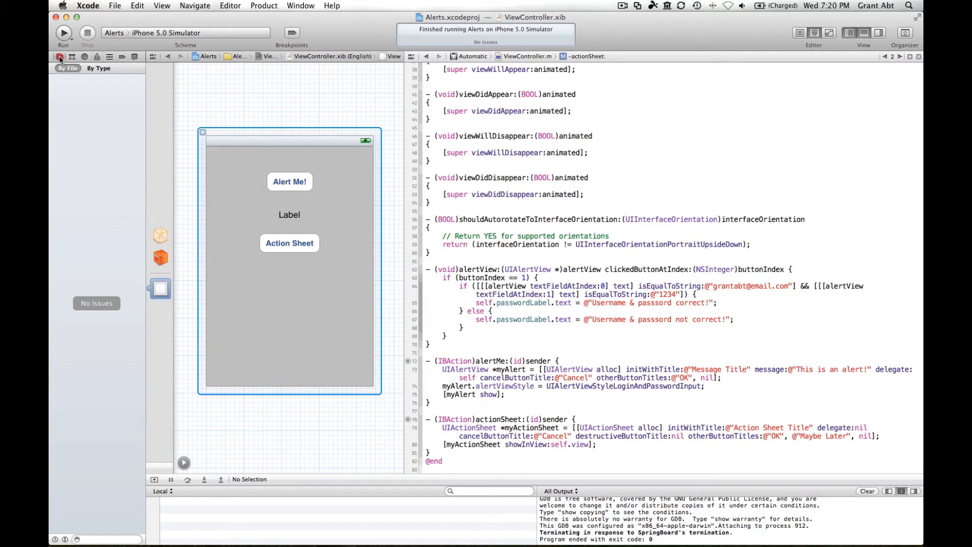
{"action": "left_click", "coordinate": [59, 56]}
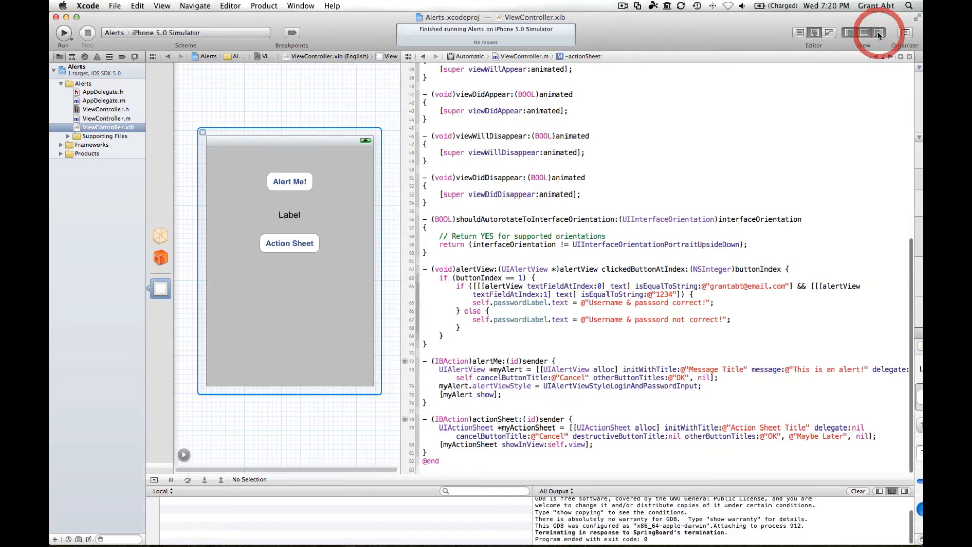
{"action": "left_click", "coordinate": [901, 33]}
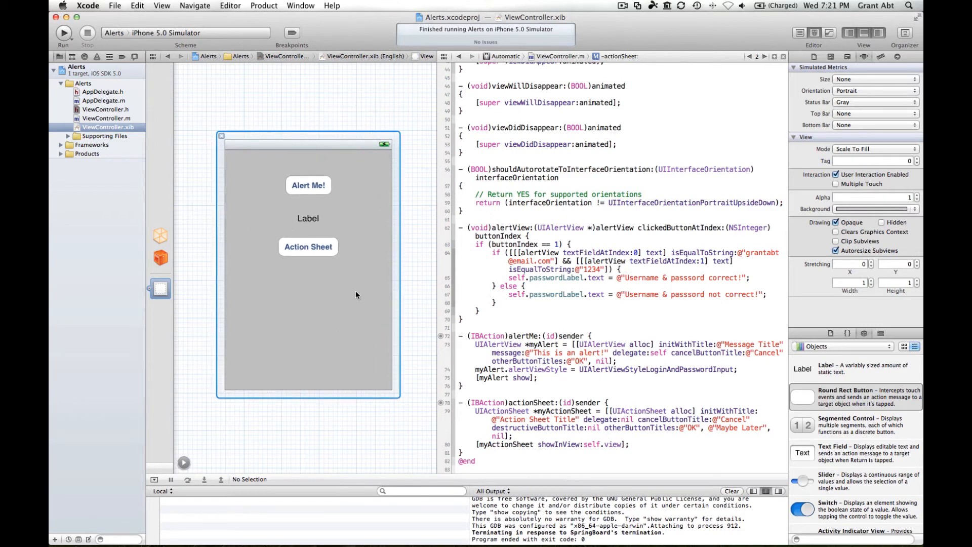
{"action": "mouse_move", "coordinate": [362, 371]}
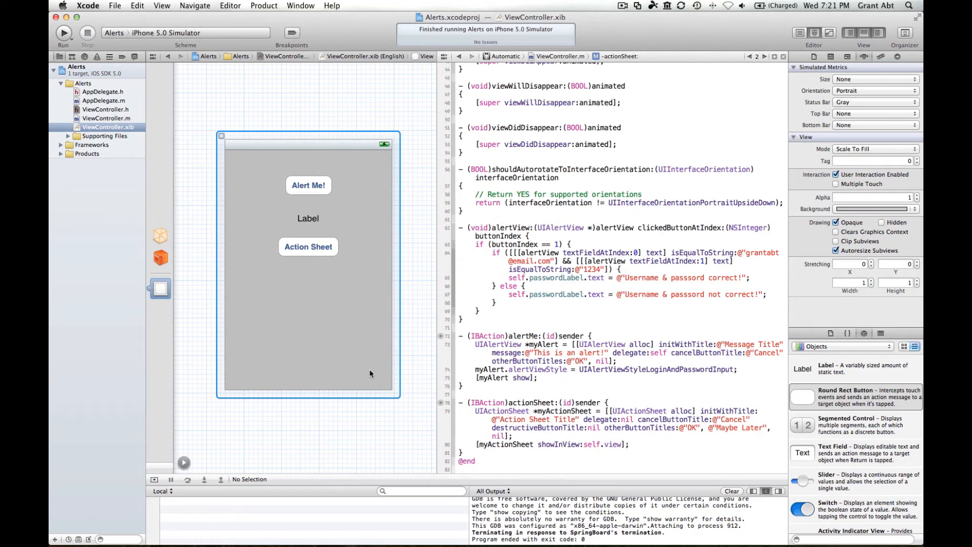
{"action": "mouse_move", "coordinate": [357, 216]}
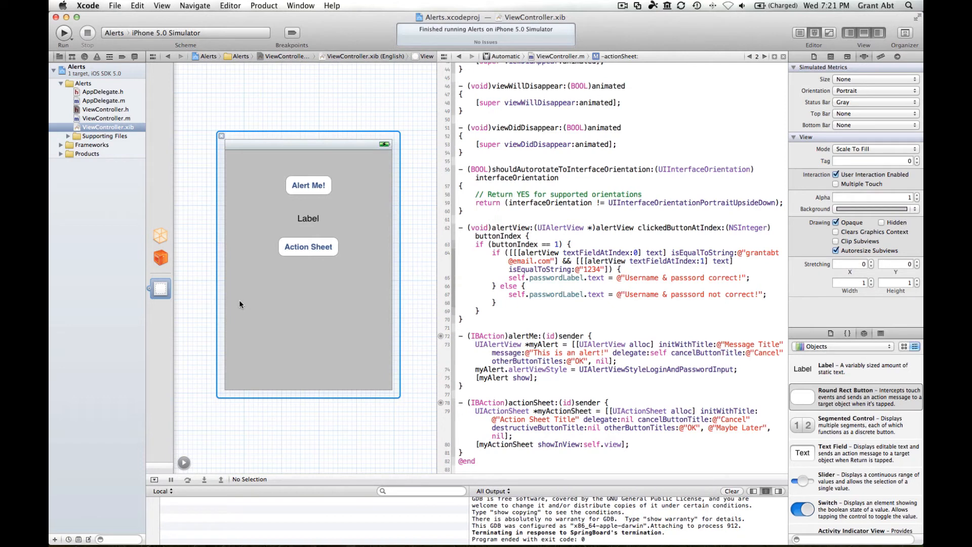
{"action": "mouse_move", "coordinate": [257, 161]}
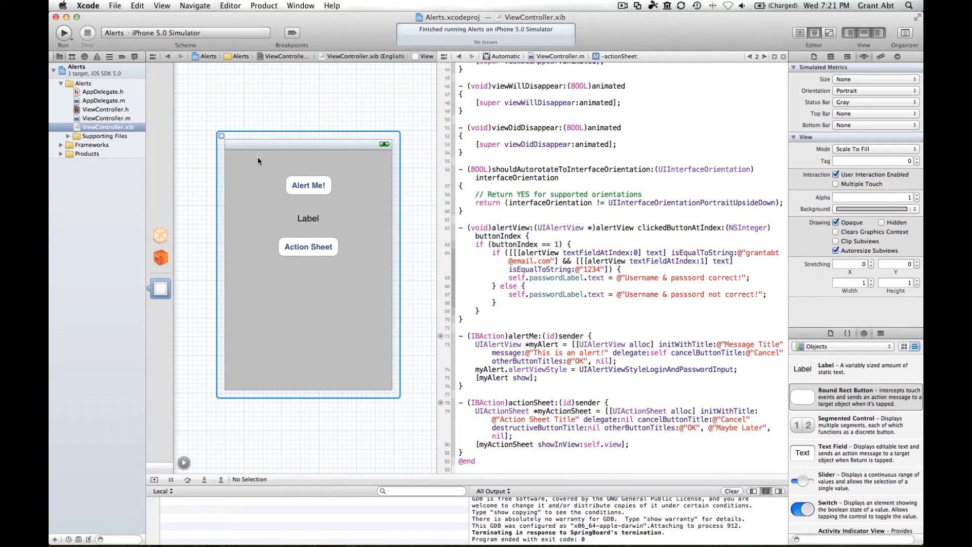
{"action": "left_click", "coordinate": [114, 6]}
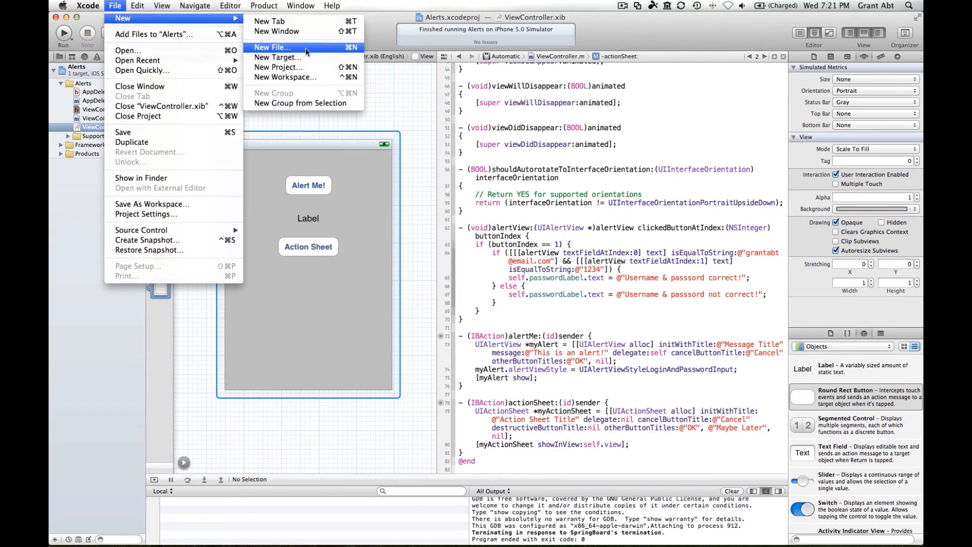
- Create a UIViewController subclass named SecondView with a XIB in the Alerts group
{"action": "left_click", "coordinate": [271, 47]}
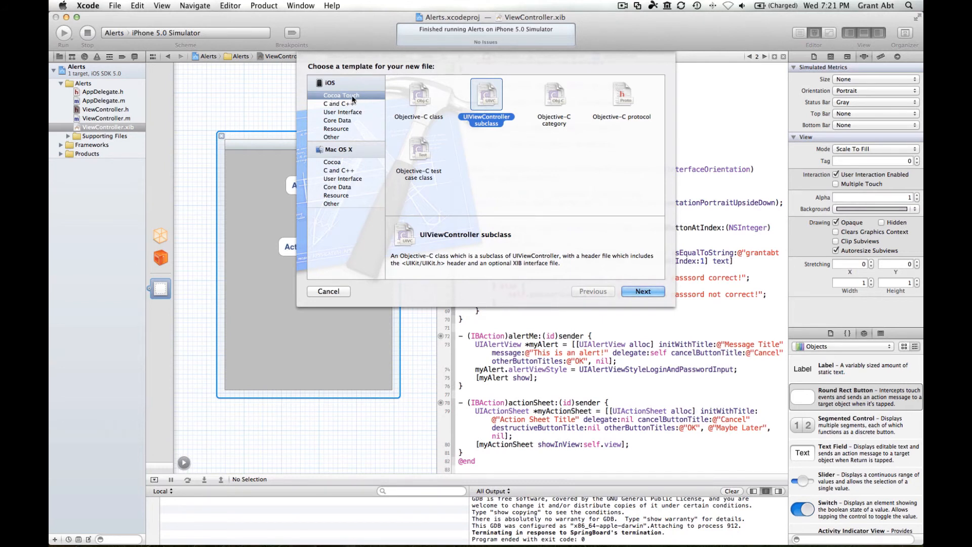
{"action": "mouse_move", "coordinate": [469, 124]}
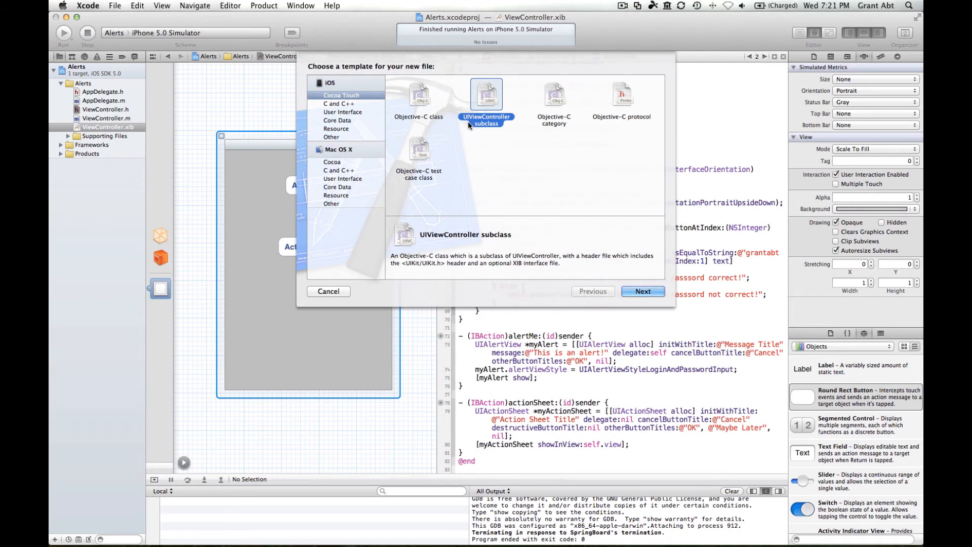
{"action": "mouse_move", "coordinate": [492, 131]}
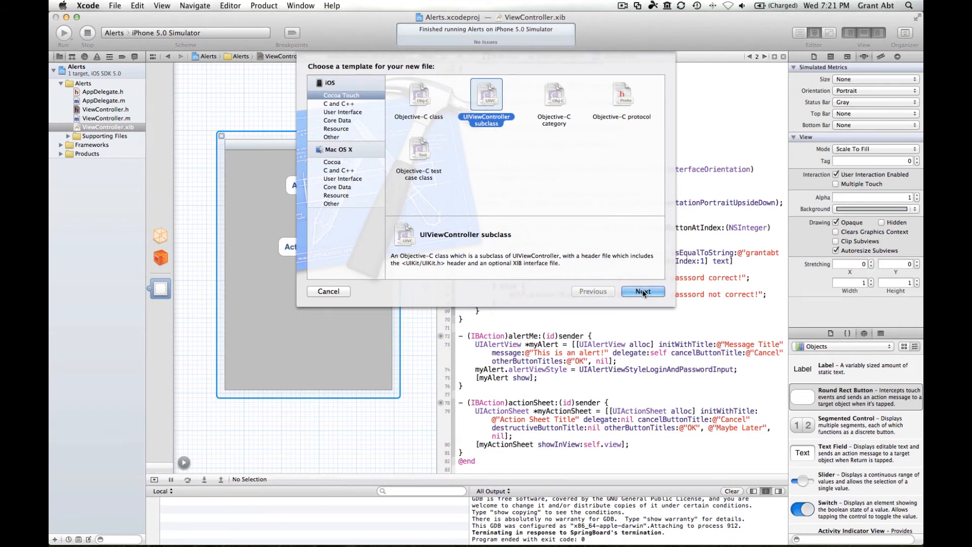
{"action": "left_click", "coordinate": [643, 292]}
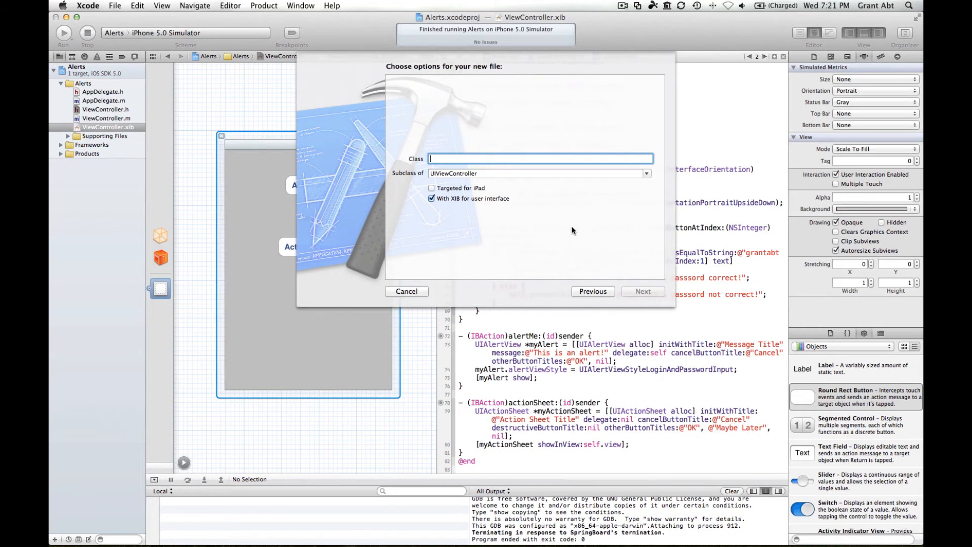
{"action": "type", "text": "Second"}
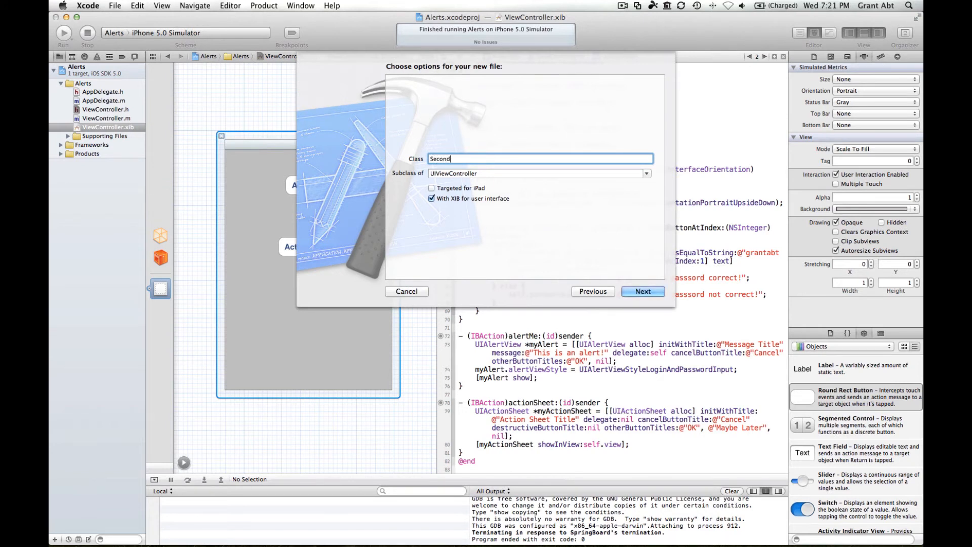
{"action": "type", "text": "View"}
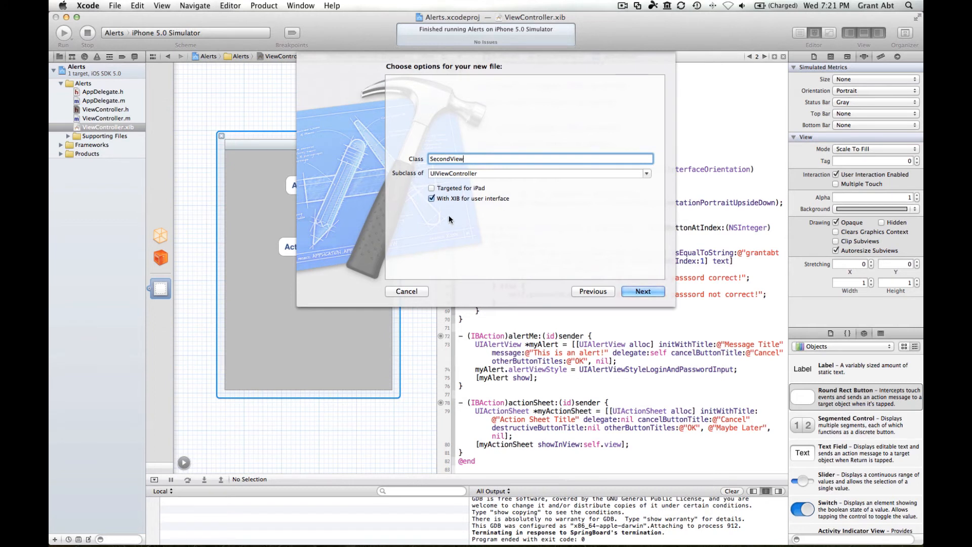
{"action": "mouse_move", "coordinate": [453, 204]}
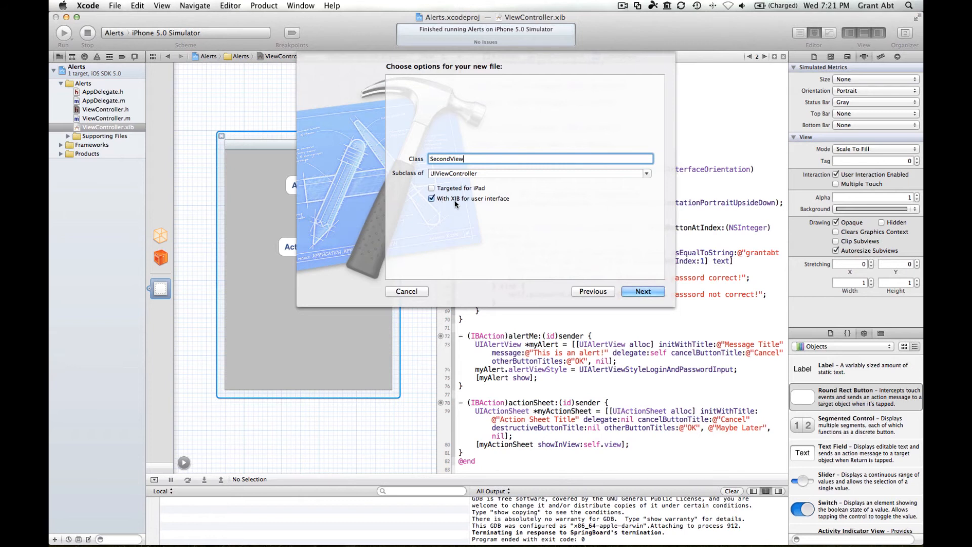
{"action": "mouse_move", "coordinate": [439, 249]}
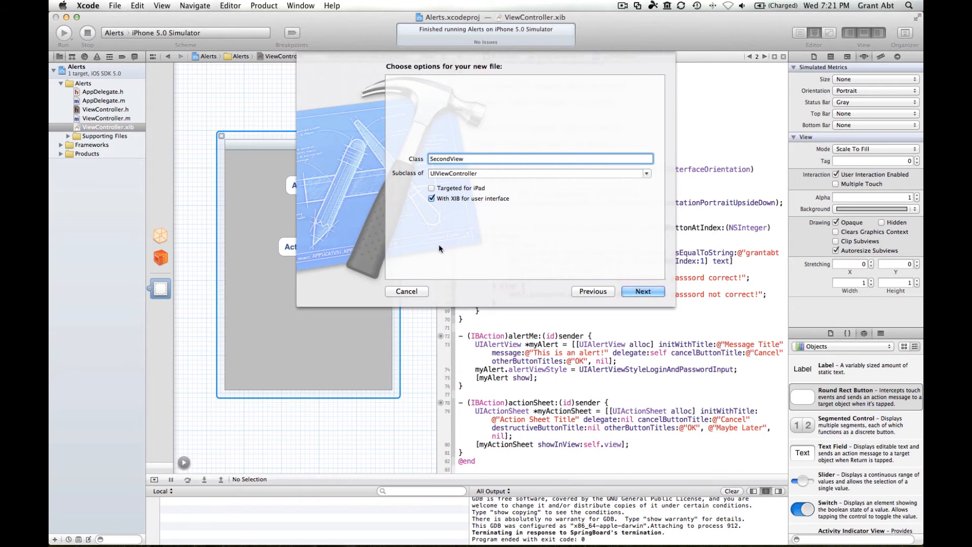
{"action": "mouse_move", "coordinate": [266, 259]}
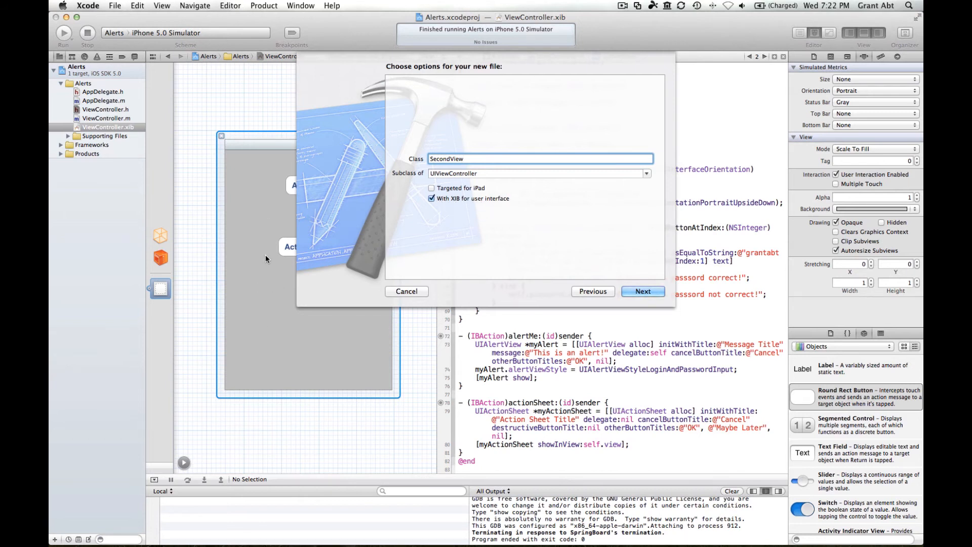
{"action": "mouse_move", "coordinate": [490, 213]}
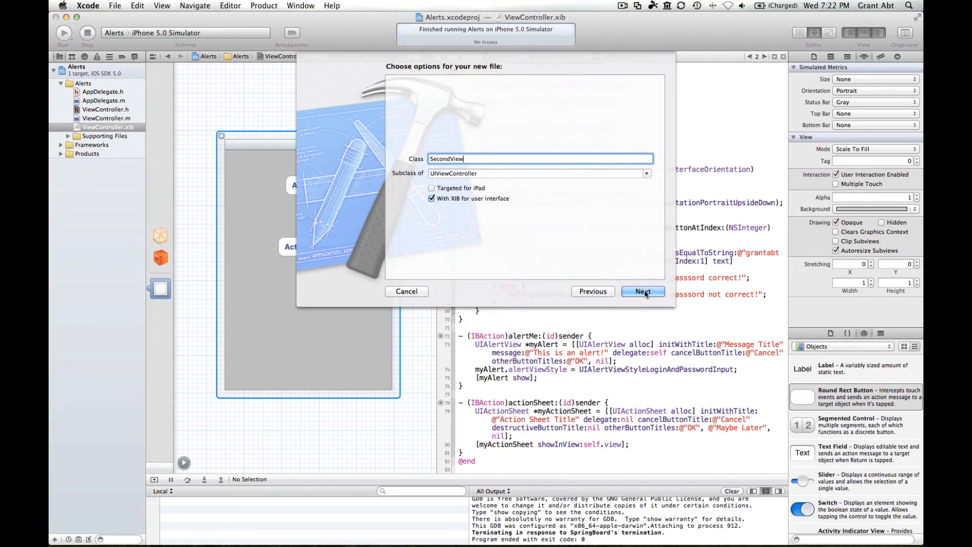
{"action": "left_click", "coordinate": [643, 292]}
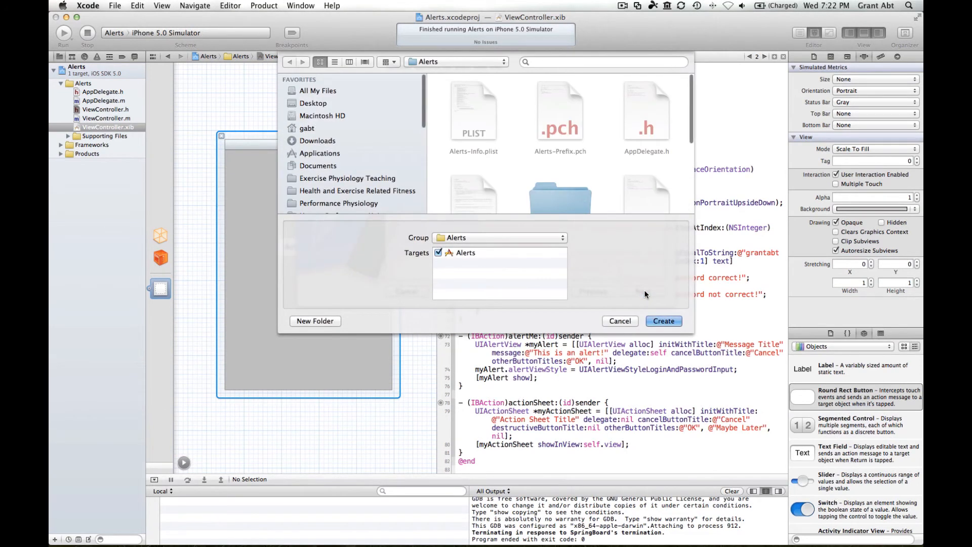
{"action": "mouse_move", "coordinate": [639, 292]}
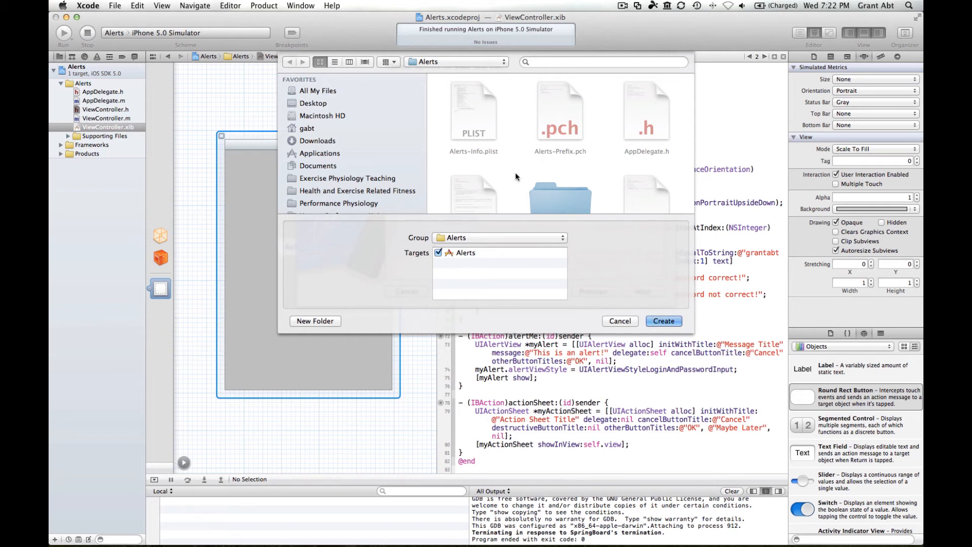
{"action": "mouse_move", "coordinate": [652, 264]}
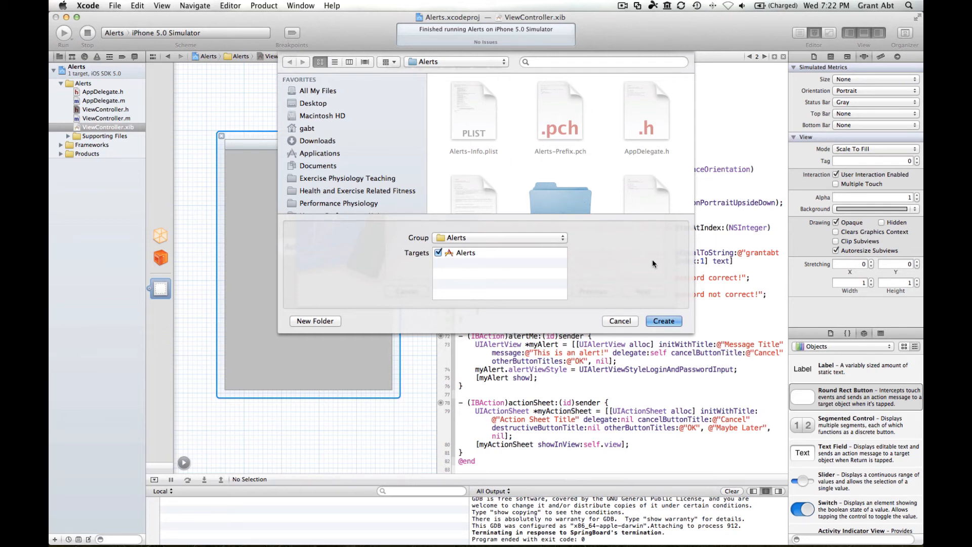
{"action": "left_click", "coordinate": [663, 321]}
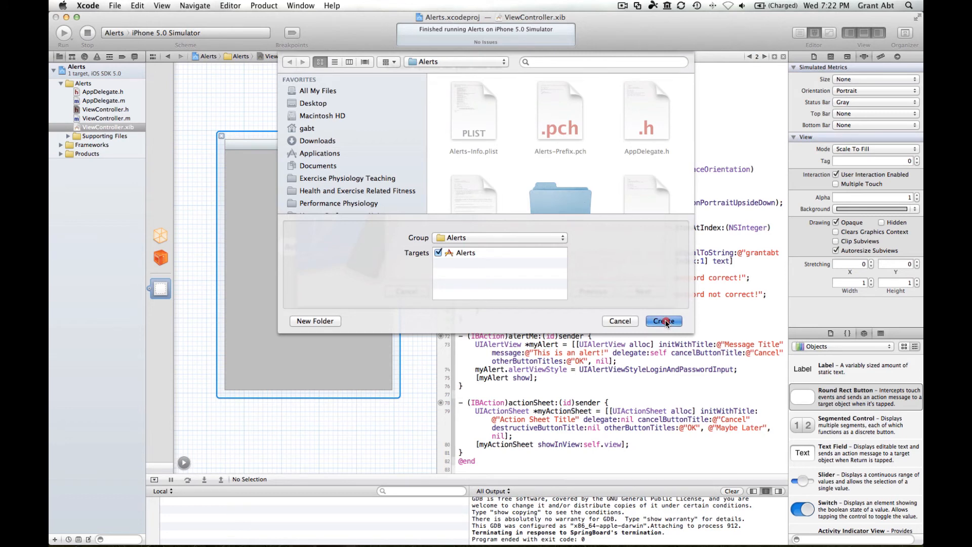
{"action": "left_click", "coordinate": [662, 320]}
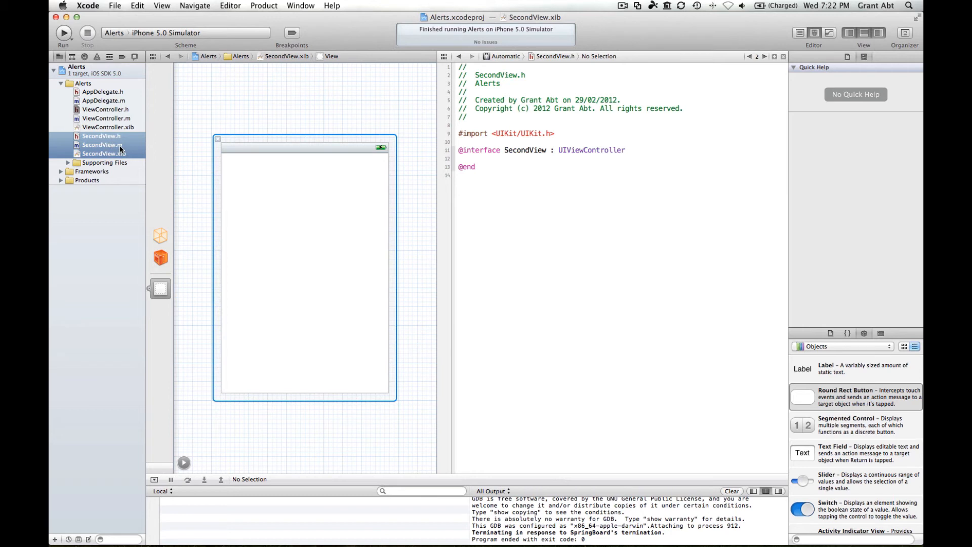
- Open SecondView.xib and place a navigation bar at the top of its view
{"action": "left_click", "coordinate": [103, 153]}
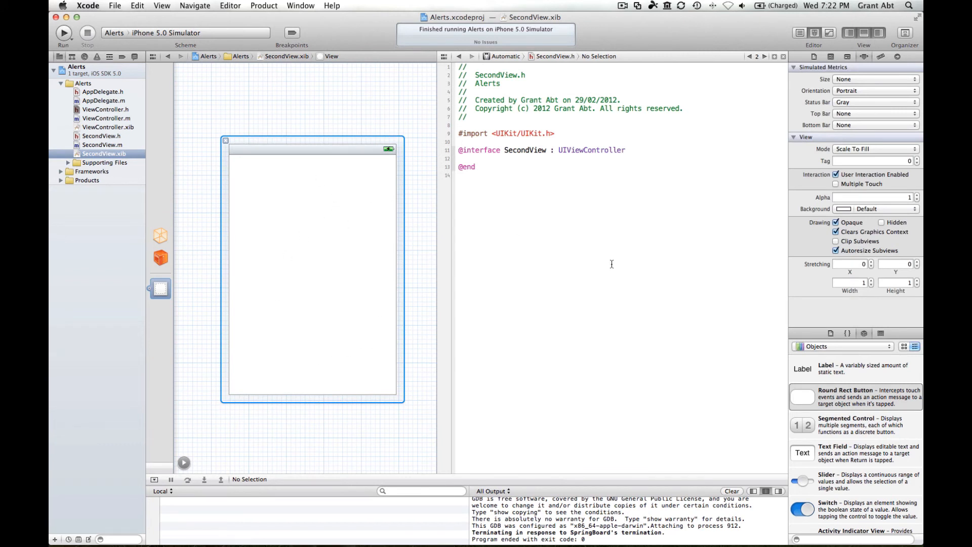
{"action": "scroll", "scroll_direction": "down", "scroll_amount": 3}
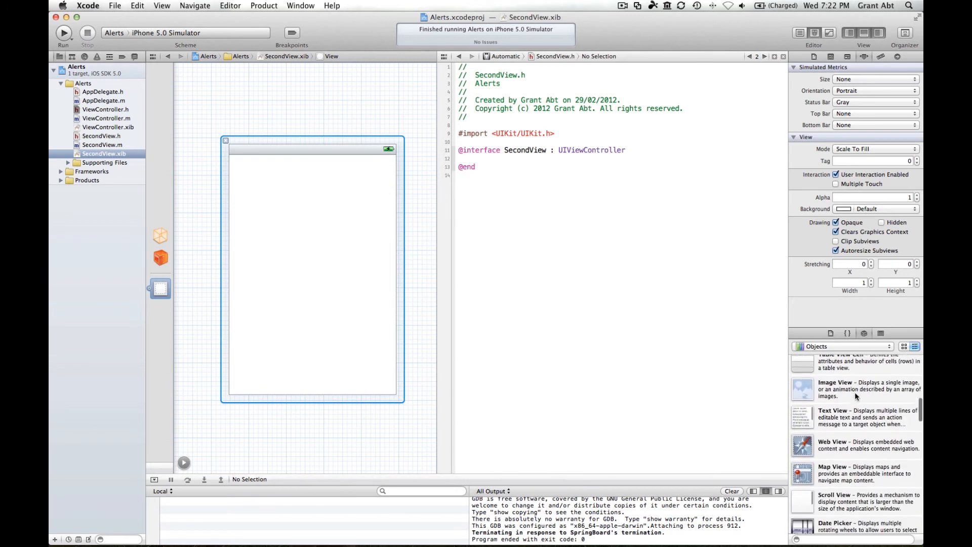
{"action": "scroll", "scroll_direction": "down", "scroll_amount": 3}
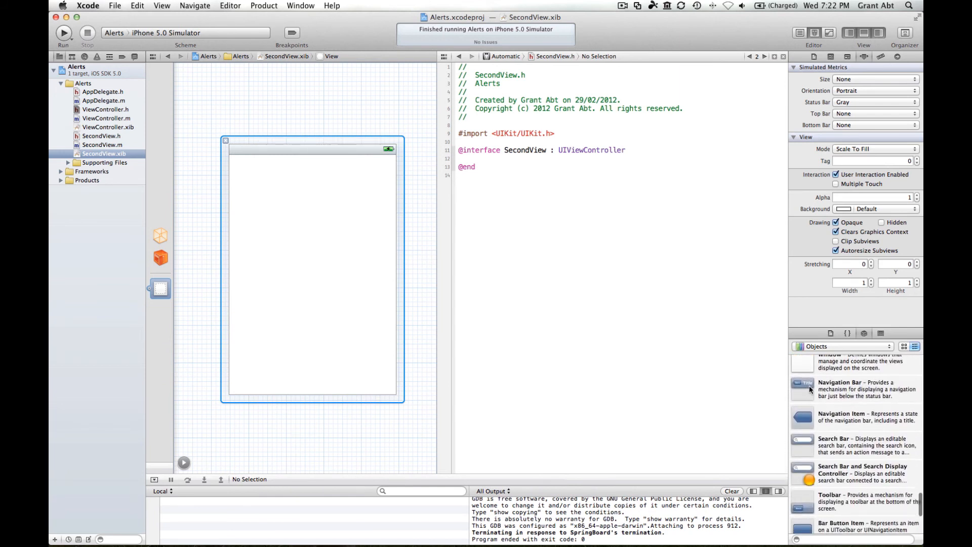
{"action": "left_click_drag", "start_coordinate": [801, 388], "coordinate": [338, 185]}
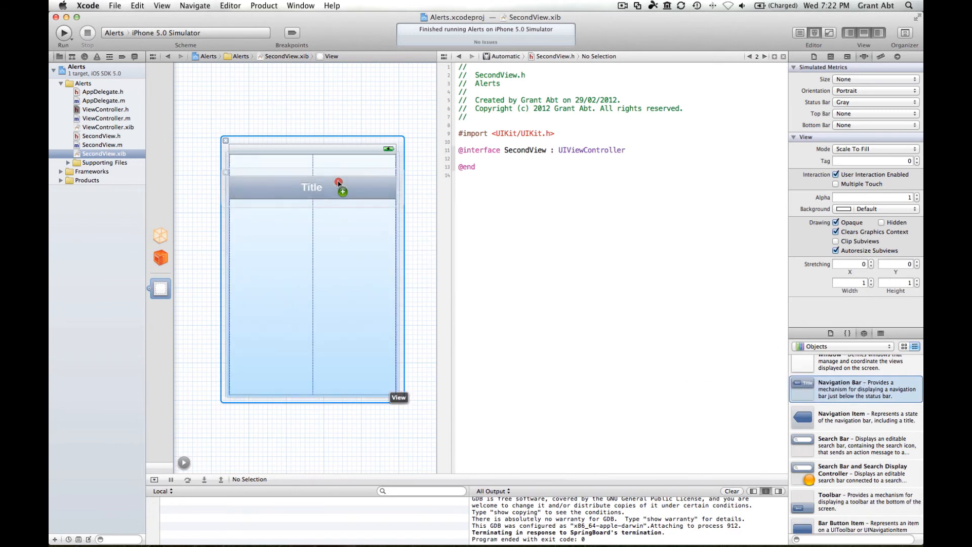
{"action": "left_click_drag", "start_coordinate": [338, 187], "coordinate": [338, 171]}
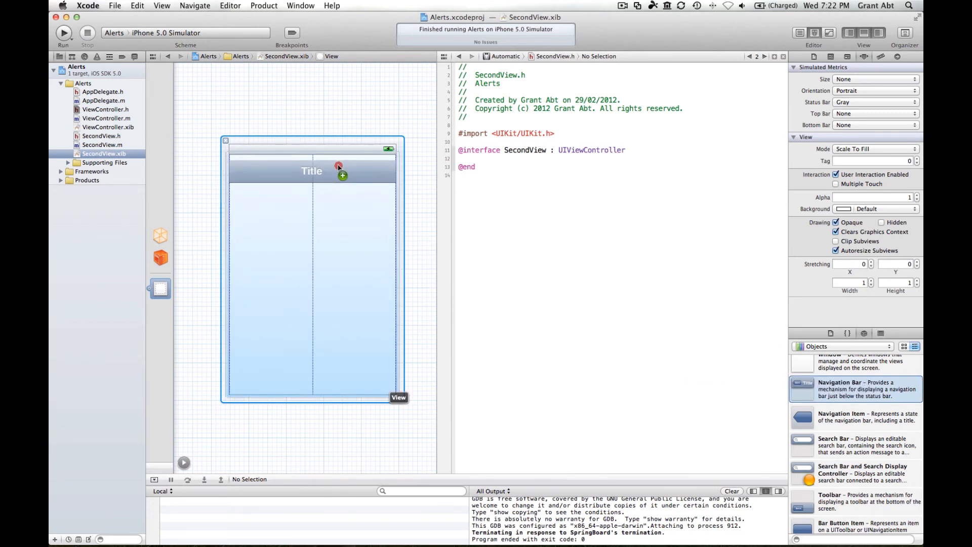
- Title the navigation bar 'Second View'
{"action": "left_click", "coordinate": [311, 166]}
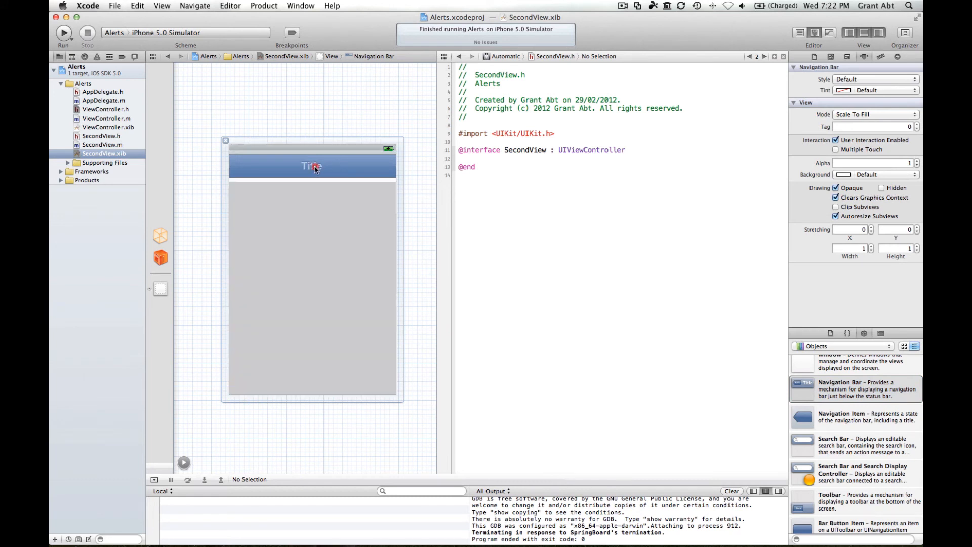
{"action": "double_click", "coordinate": [310, 166]}
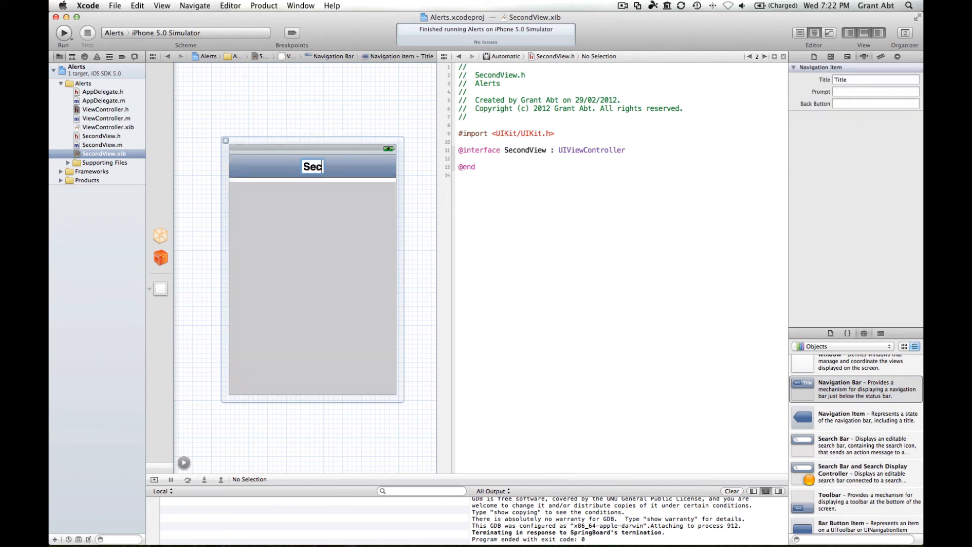
{"action": "type", "text": "Second View"}
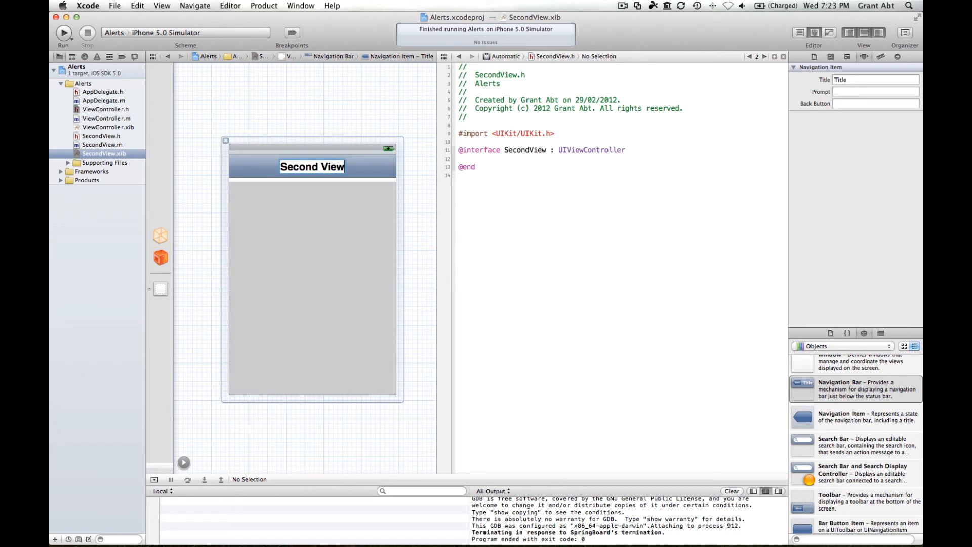
{"action": "left_click", "coordinate": [323, 279]}
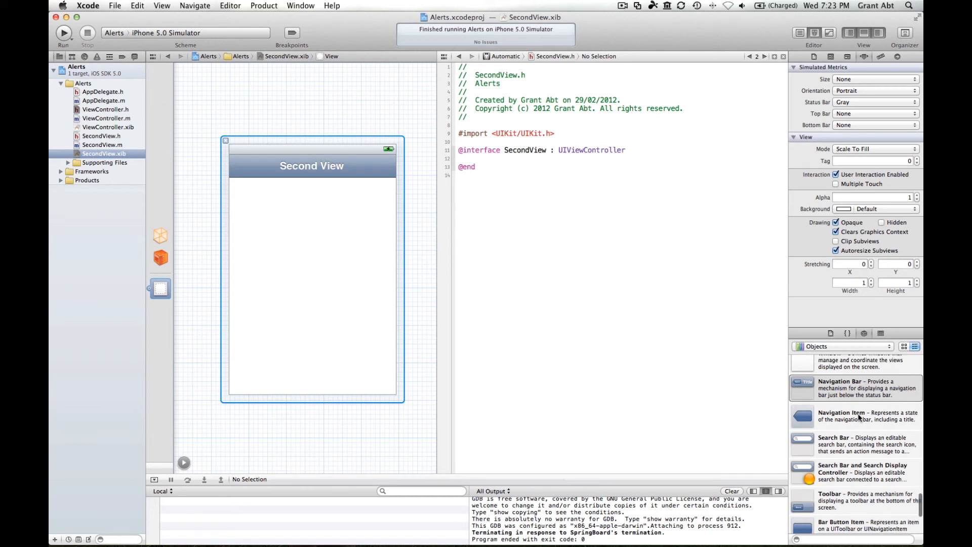
- Place a bar button item labelled 'Item' at the left end of the Second View bar
{"action": "scroll", "scroll_direction": "down", "scroll_amount": 3}
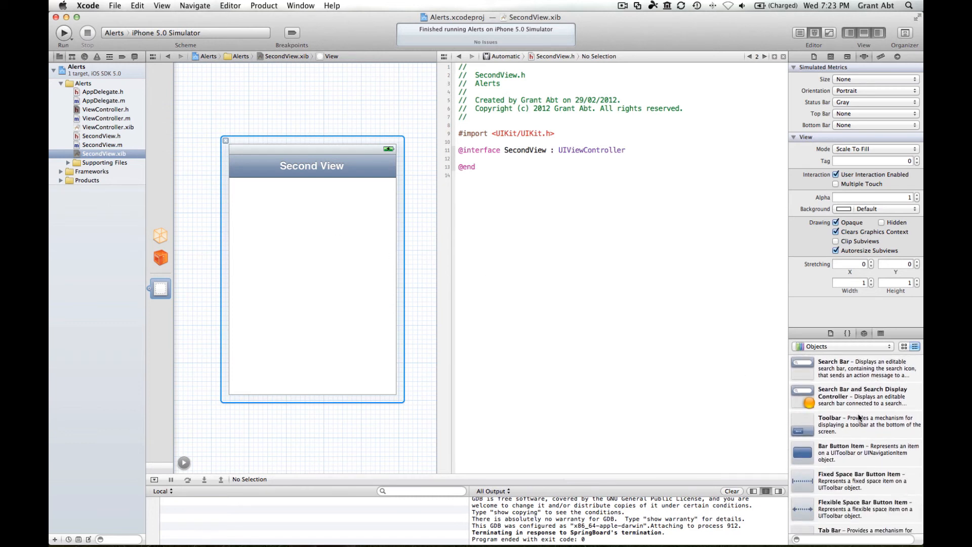
{"action": "scroll", "scroll_direction": "down", "scroll_amount": 3}
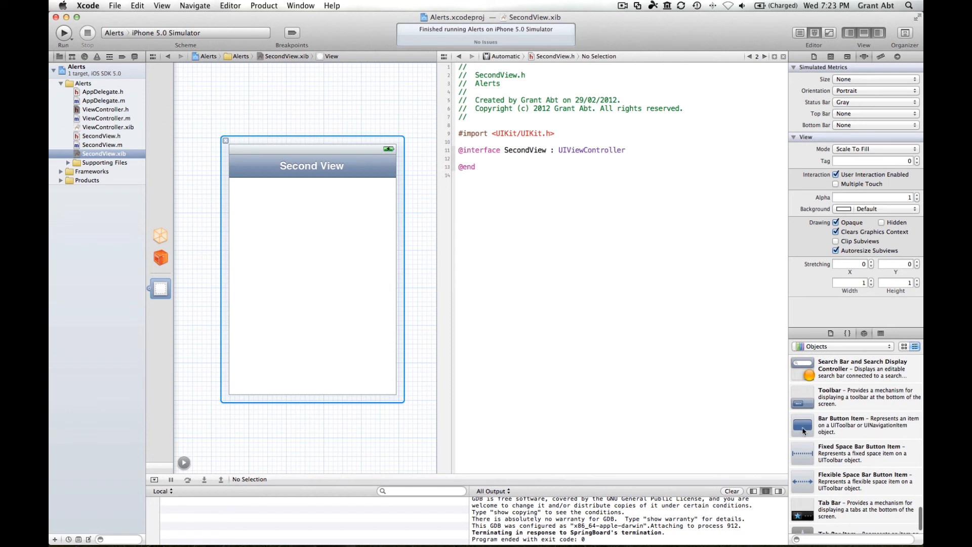
{"action": "mouse_move", "coordinate": [827, 425]}
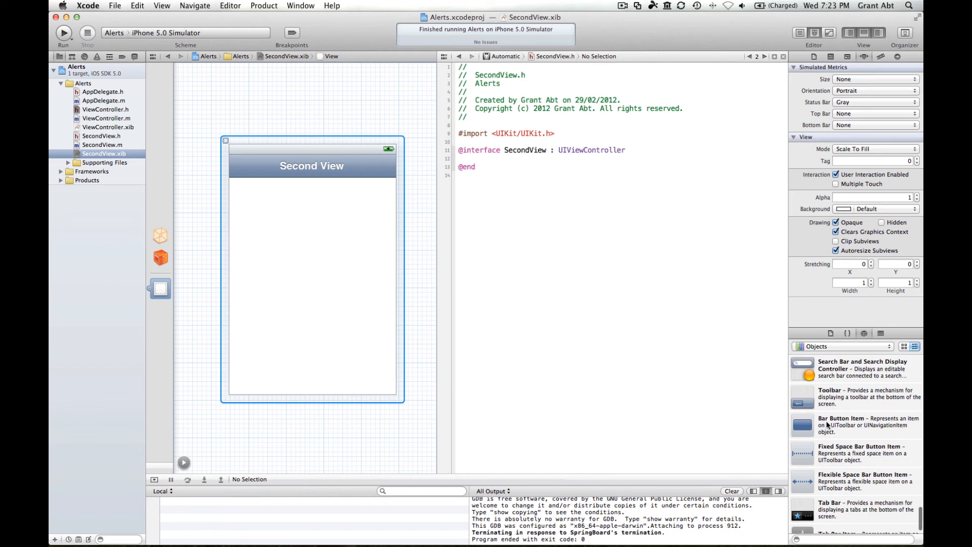
{"action": "mouse_move", "coordinate": [805, 426]}
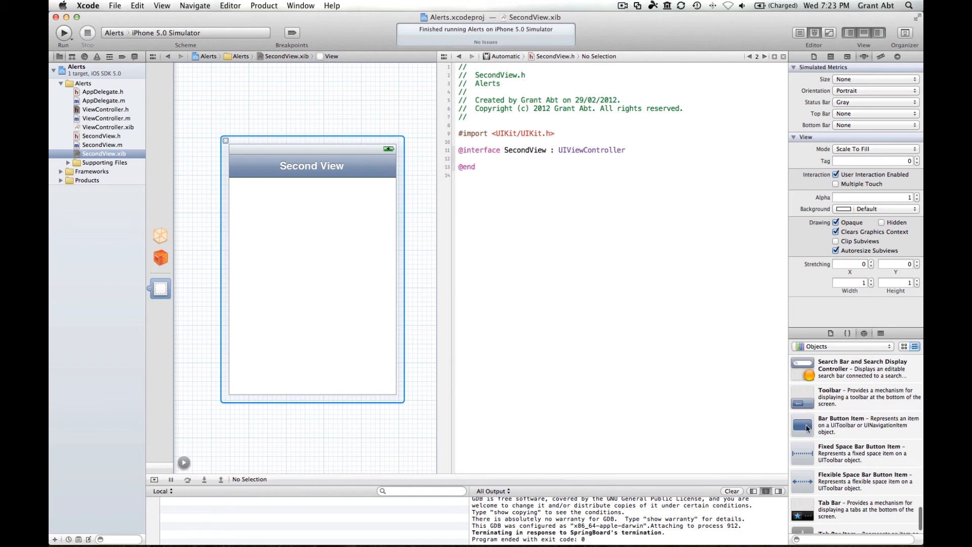
{"action": "mouse_move", "coordinate": [365, 165]}
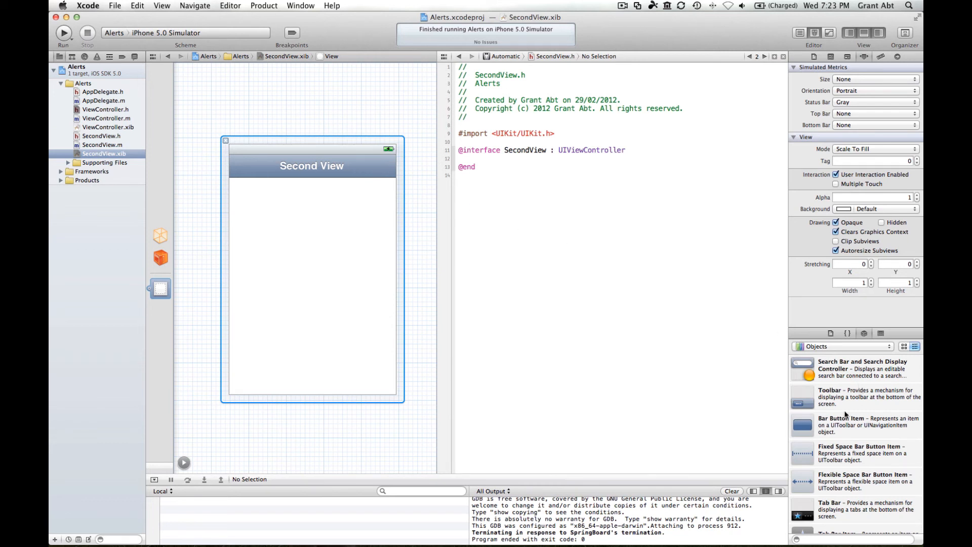
{"action": "left_click_drag", "start_coordinate": [801, 425], "coordinate": [378, 204]}
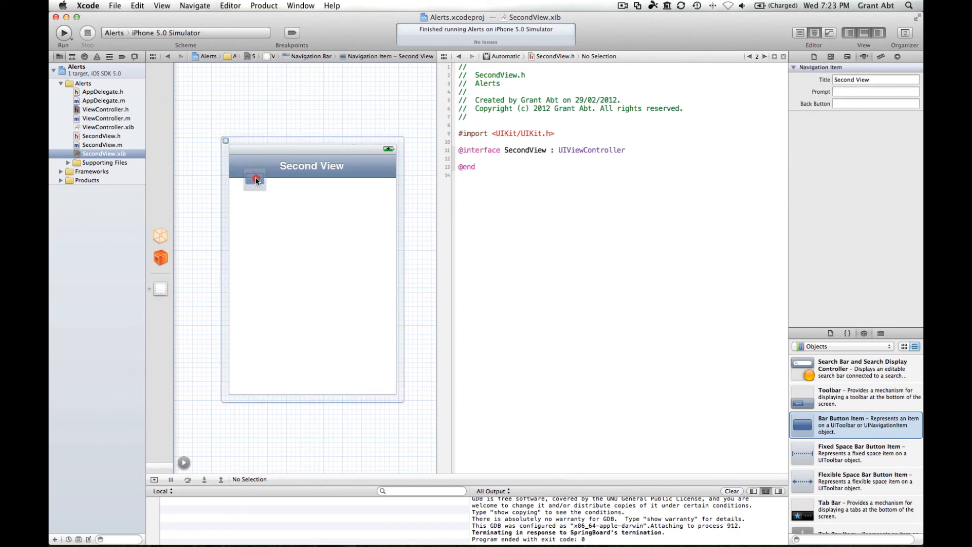
{"action": "left_click_drag", "start_coordinate": [255, 180], "coordinate": [260, 167]}
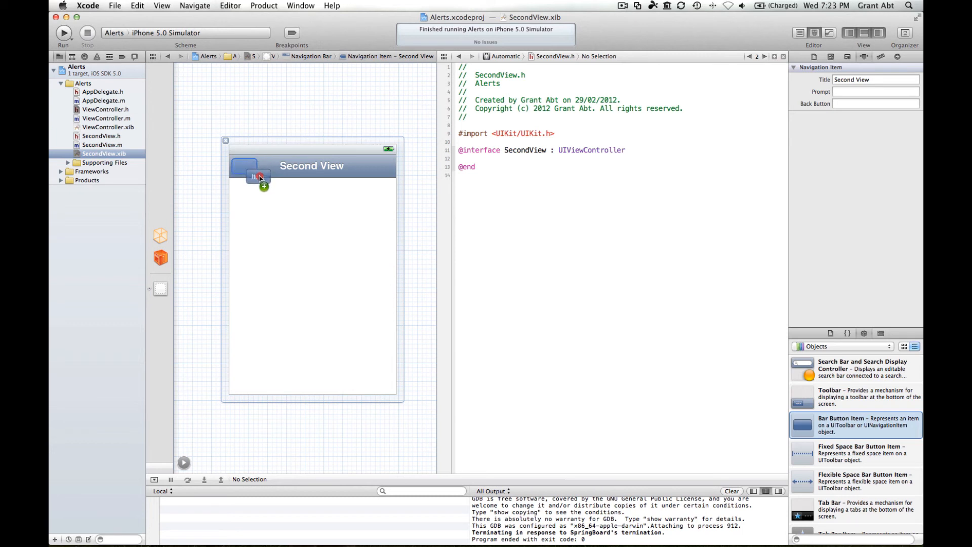
{"action": "left_click_drag", "start_coordinate": [257, 177], "coordinate": [376, 187]}
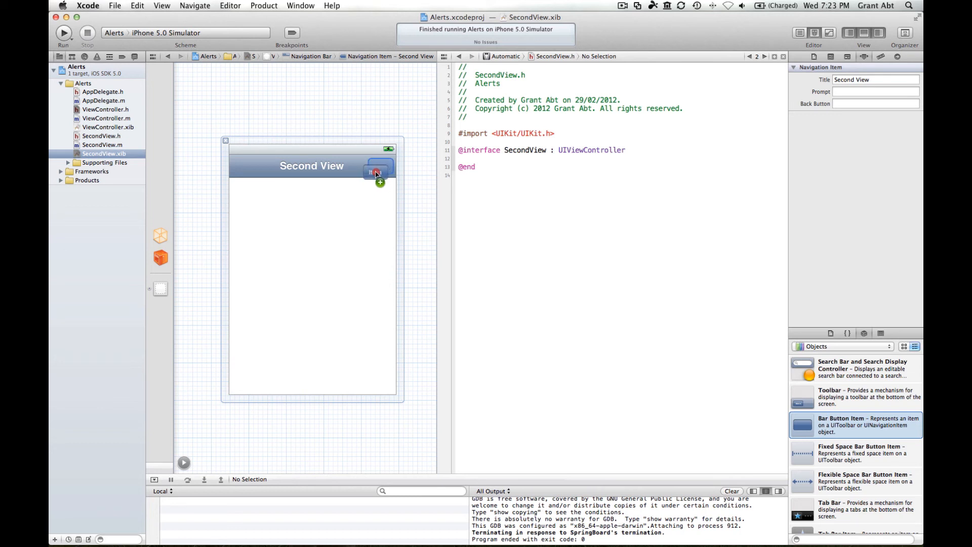
{"action": "left_click_drag", "start_coordinate": [375, 172], "coordinate": [245, 168]}
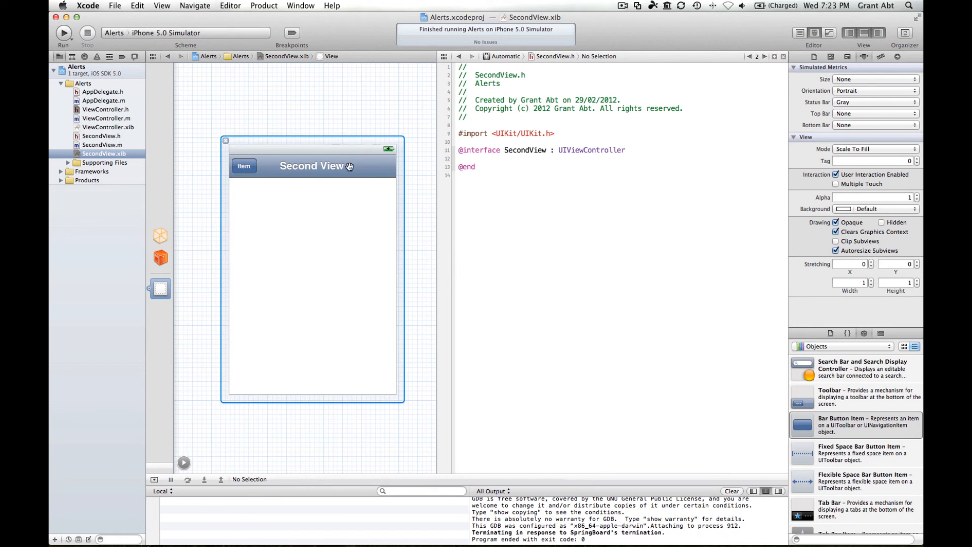
{"action": "mouse_move", "coordinate": [265, 201]}
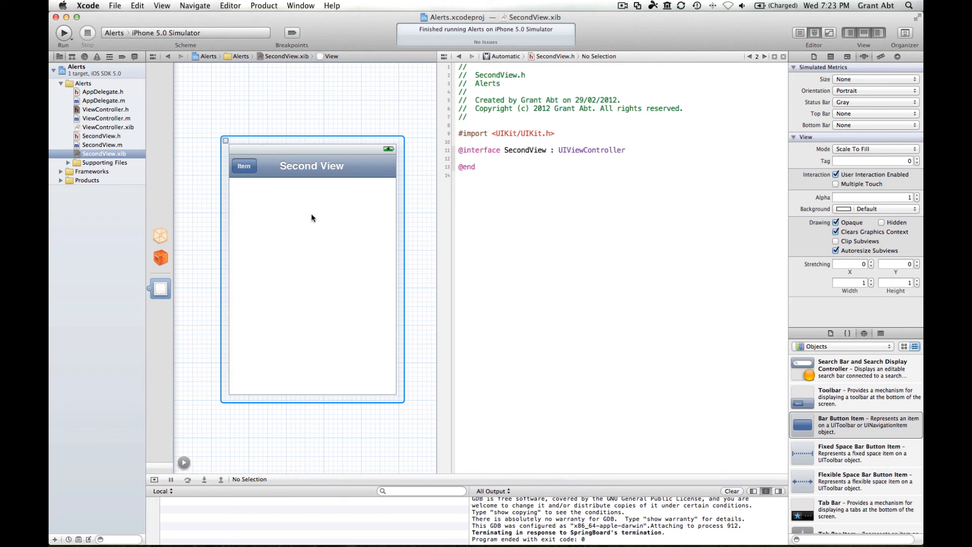
{"action": "mouse_move", "coordinate": [338, 226]}
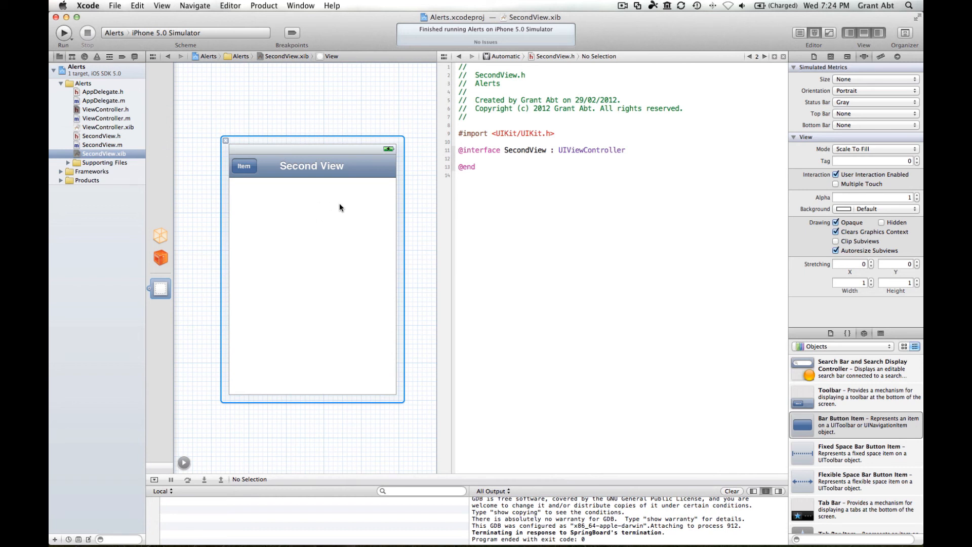
{"action": "mouse_move", "coordinate": [328, 204]}
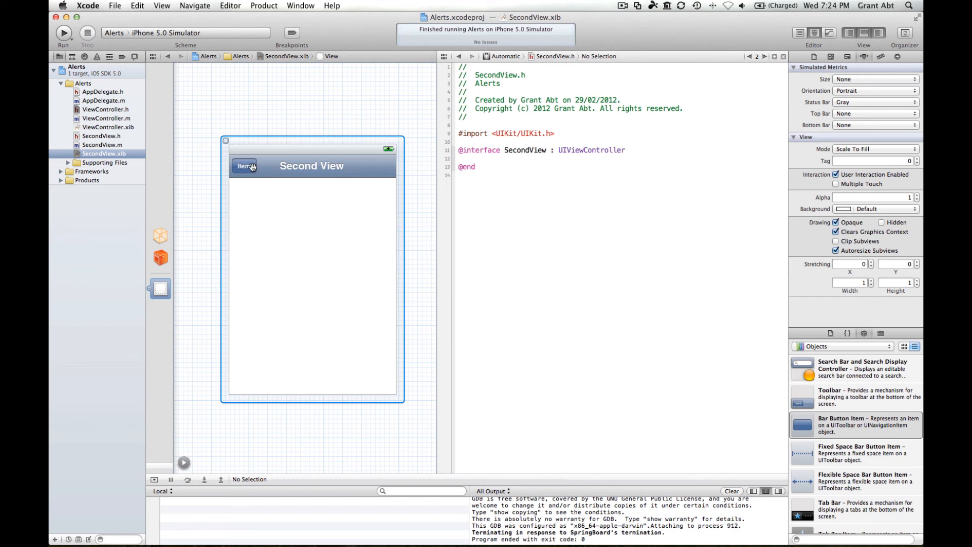
- Give the left bar button the Done style and the title 'Done'
{"action": "left_click", "coordinate": [244, 165]}
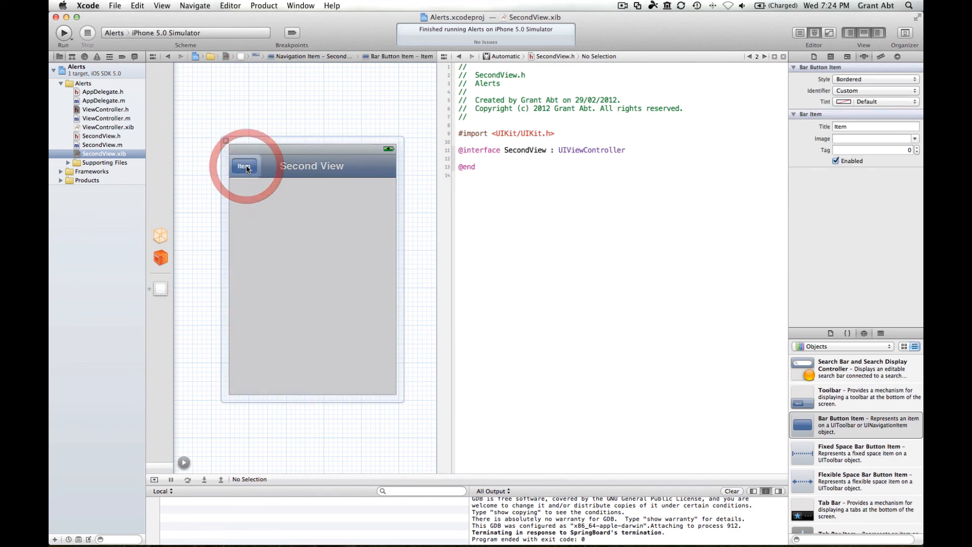
{"action": "left_click", "coordinate": [244, 165]}
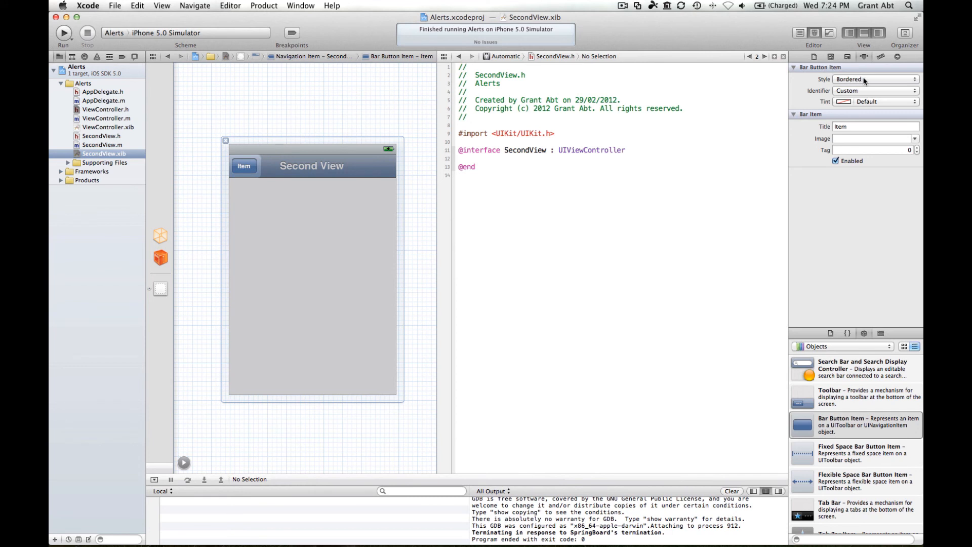
{"action": "left_click", "coordinate": [874, 79]}
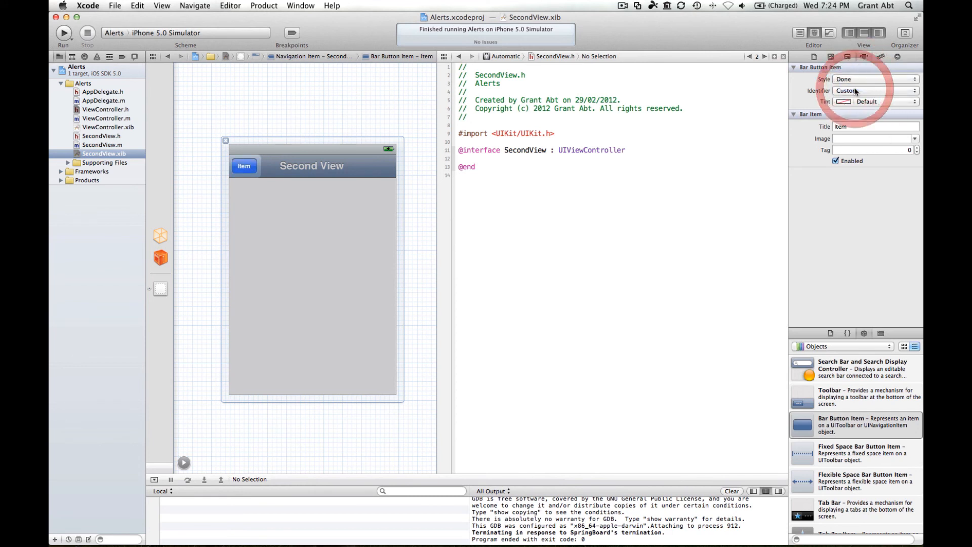
{"action": "left_click", "coordinate": [874, 127]}
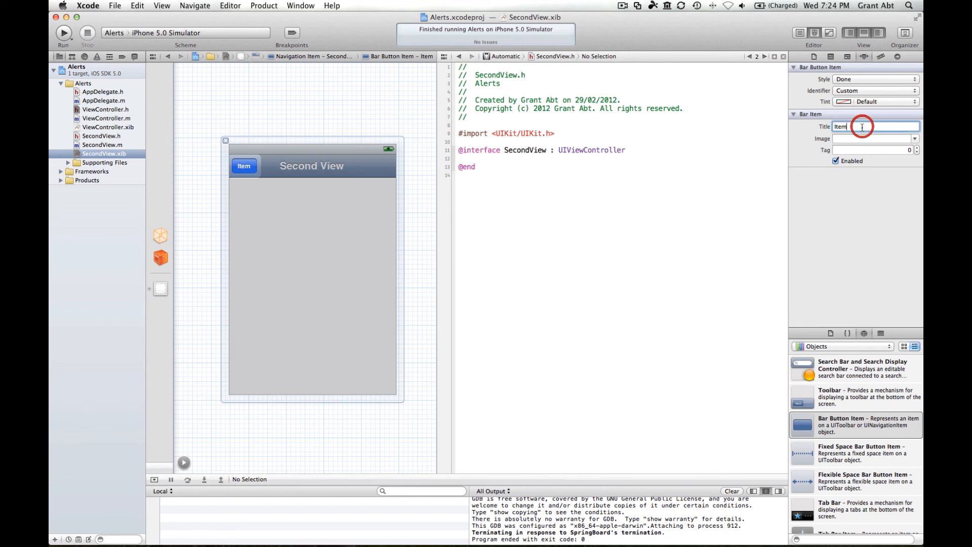
{"action": "type", "text": "D"}
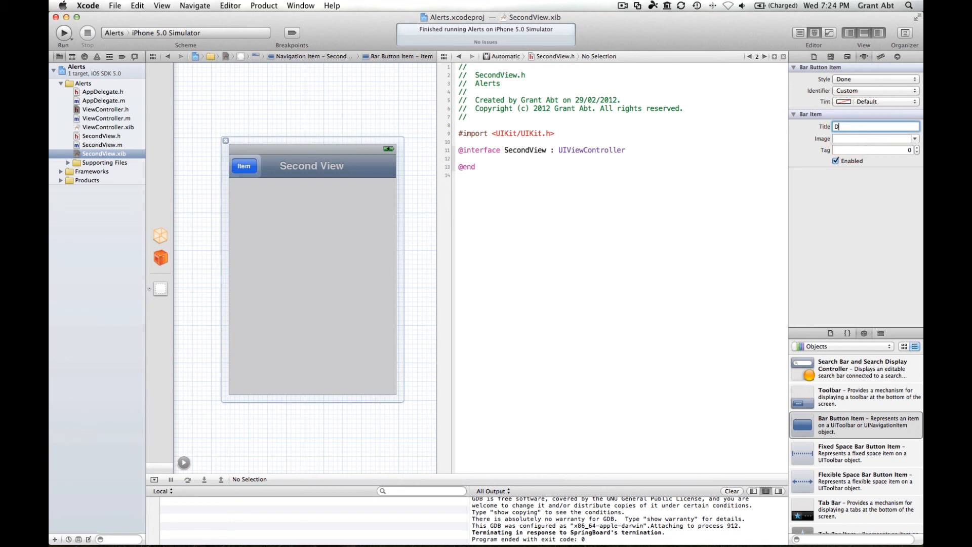
{"action": "type", "text": "one"}
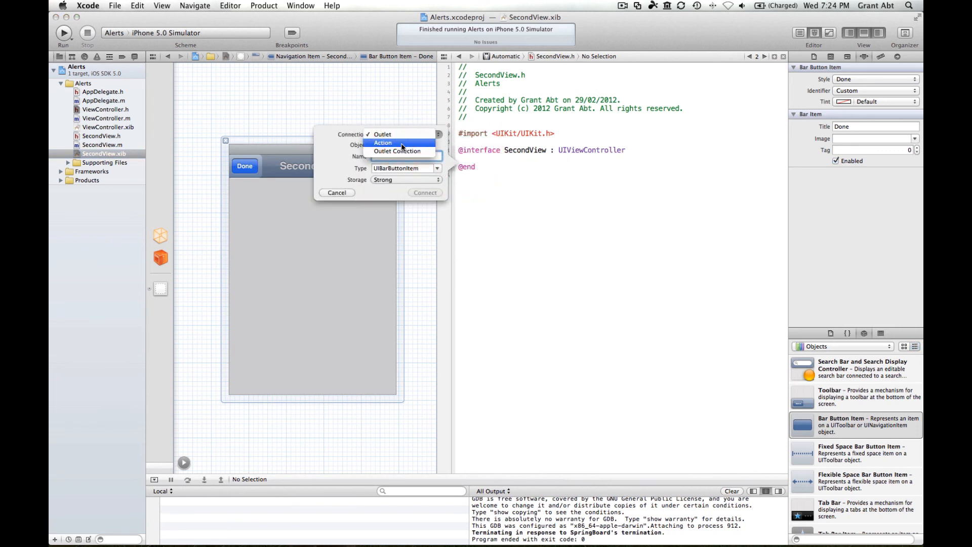
- Connect the Done button to a new dismissView action in SecondView.h
{"action": "left_click", "coordinate": [382, 143]}
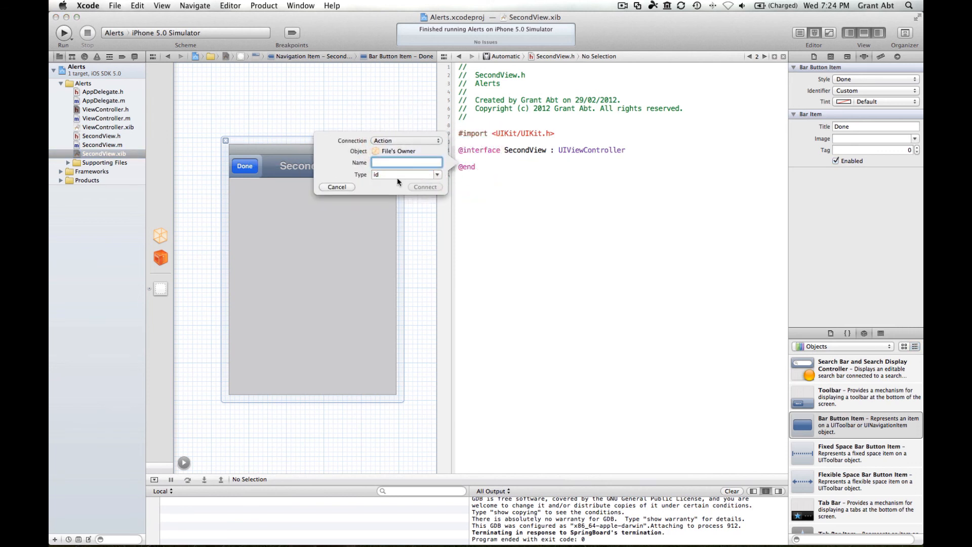
{"action": "type", "text": "dismissView"}
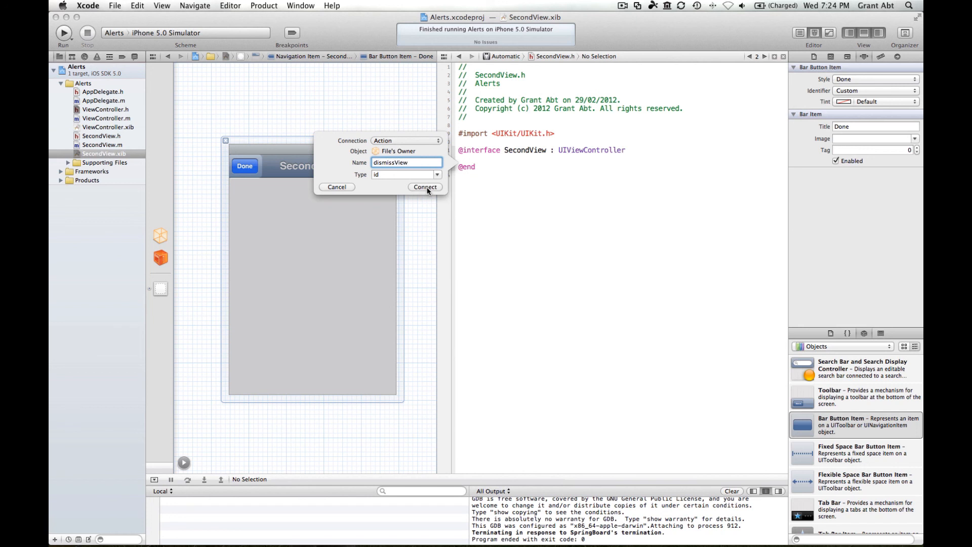
{"action": "left_click", "coordinate": [425, 186]}
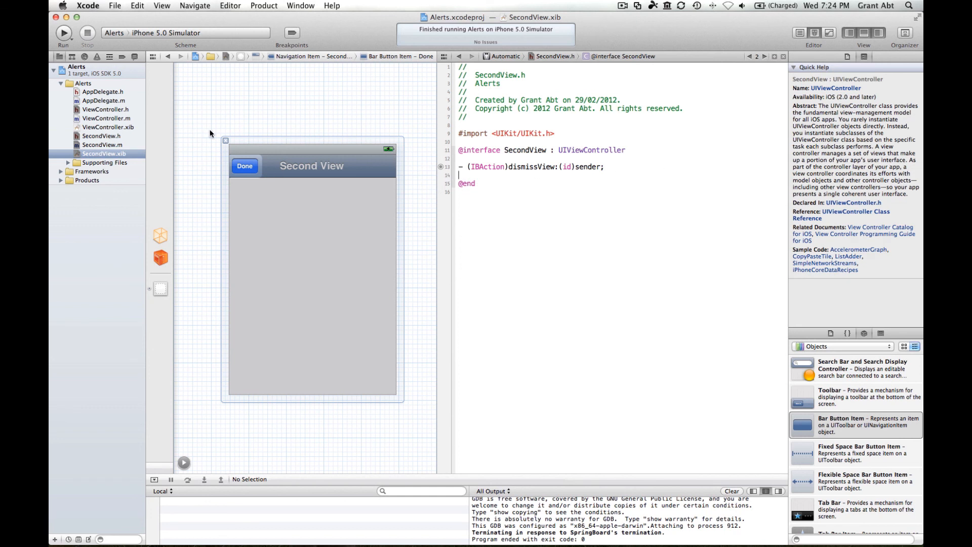
{"action": "mouse_move", "coordinate": [113, 118]}
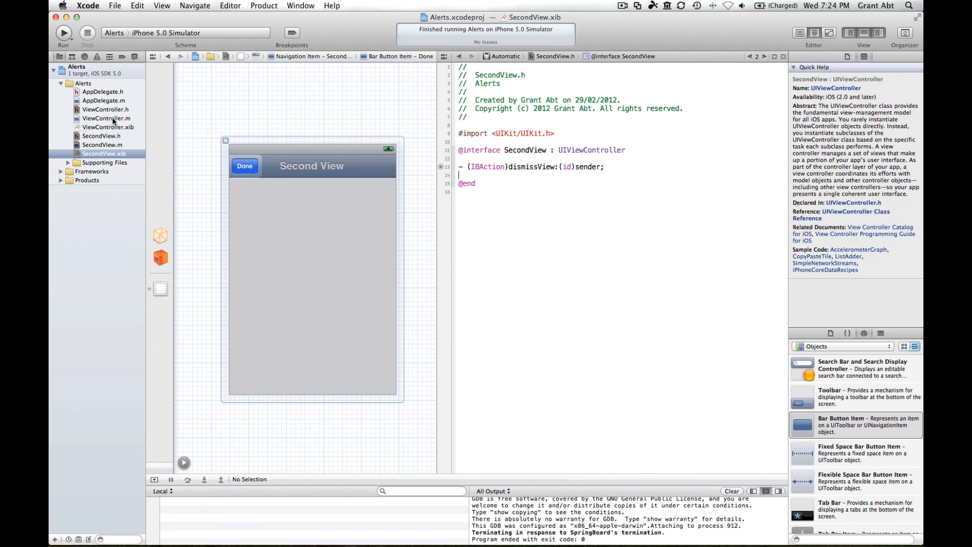
- Return to the first view's files, showing ViewController.xib beside ViewController.h
{"action": "left_click", "coordinate": [106, 119]}
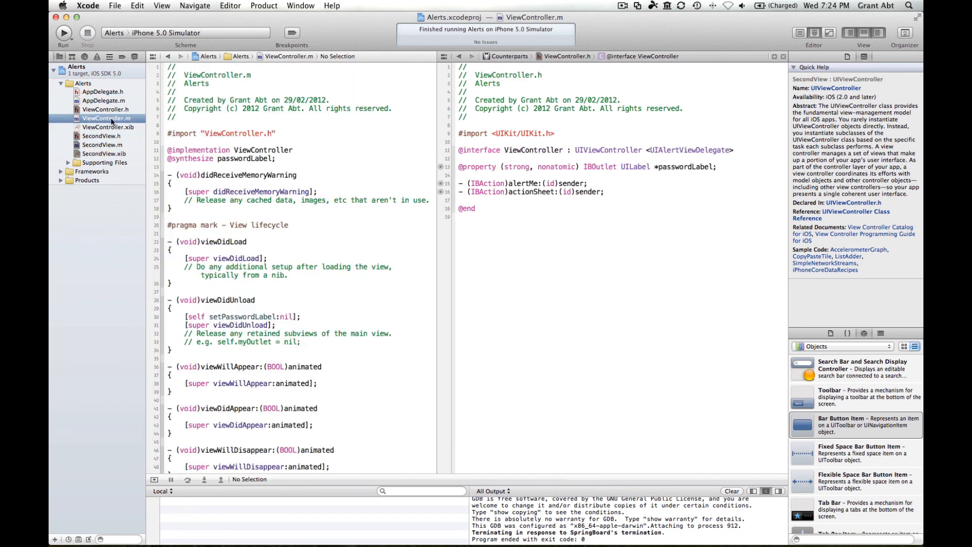
{"action": "mouse_move", "coordinate": [712, 60]}
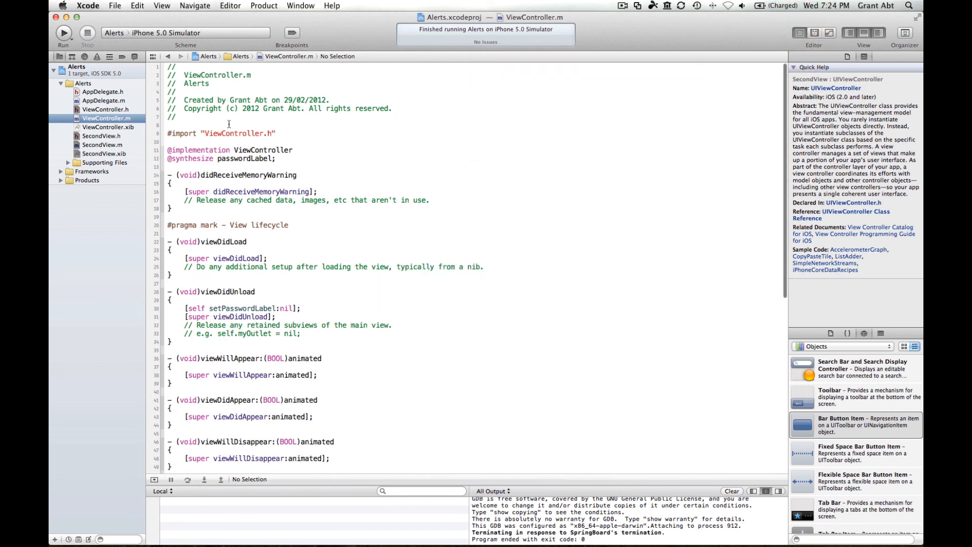
{"action": "left_click", "coordinate": [106, 127]}
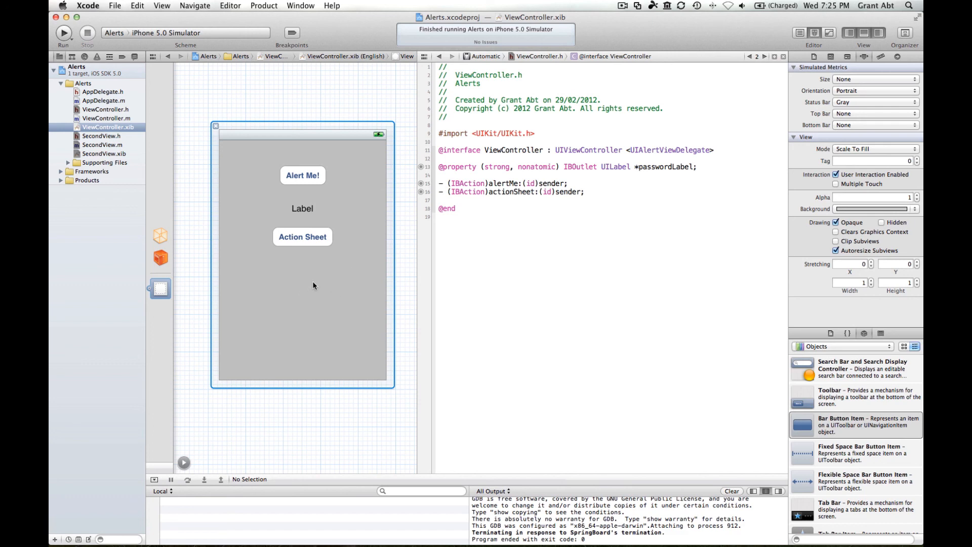
{"action": "mouse_move", "coordinate": [326, 289]}
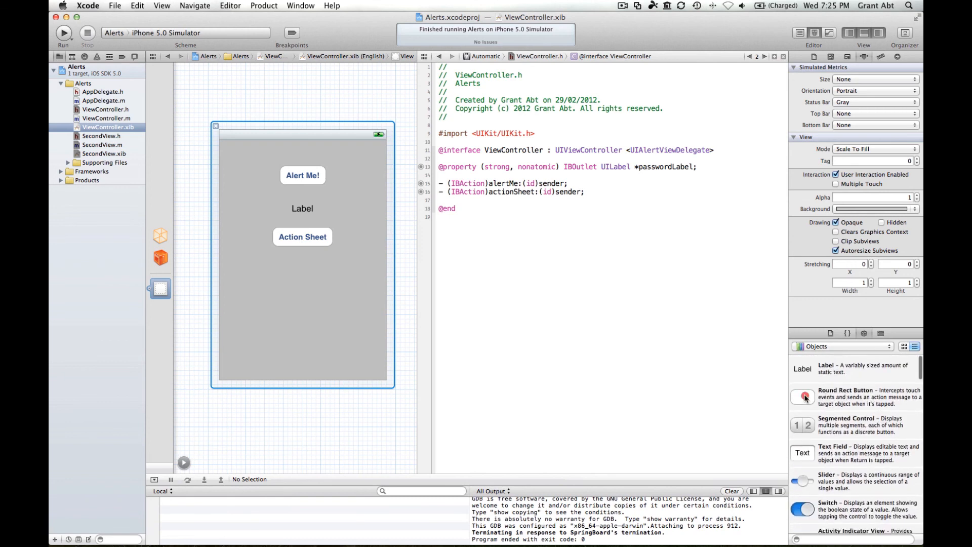
- Drop a Round Rect Button below Action Sheet and title it 'Launch'
{"action": "left_click_drag", "start_coordinate": [805, 397], "coordinate": [305, 280]}
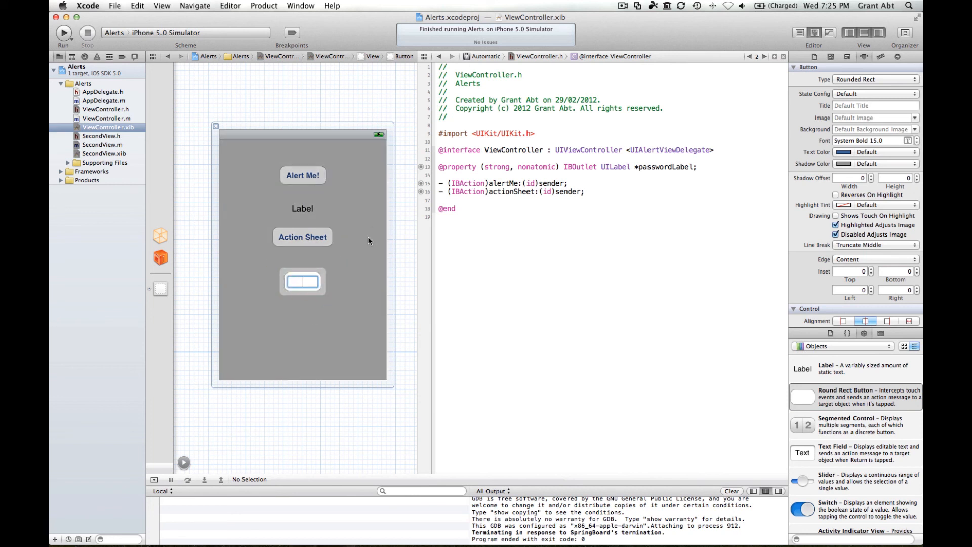
{"action": "type", "text": "Launch"}
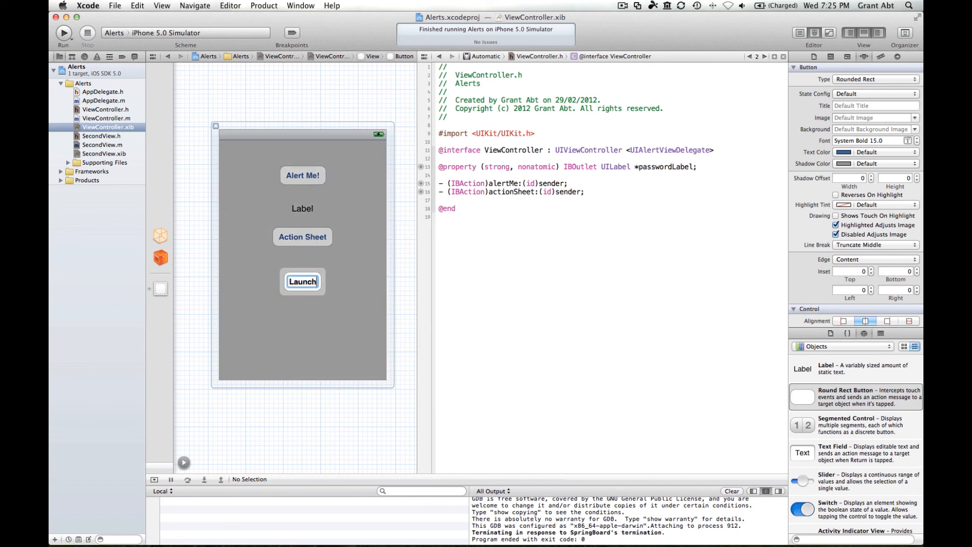